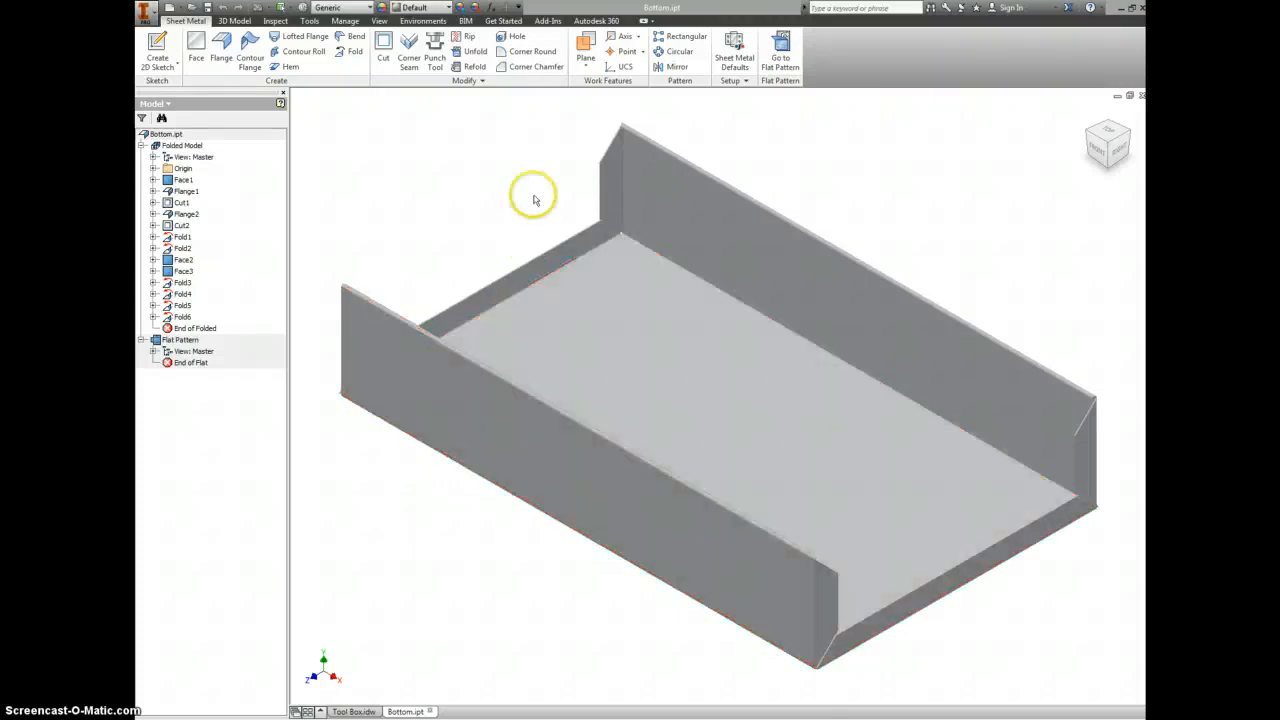
# - Set the Bottom part's Sheet Metal Defaults material to Steel, Galvanized and apply
pyautogui.click(733, 50)
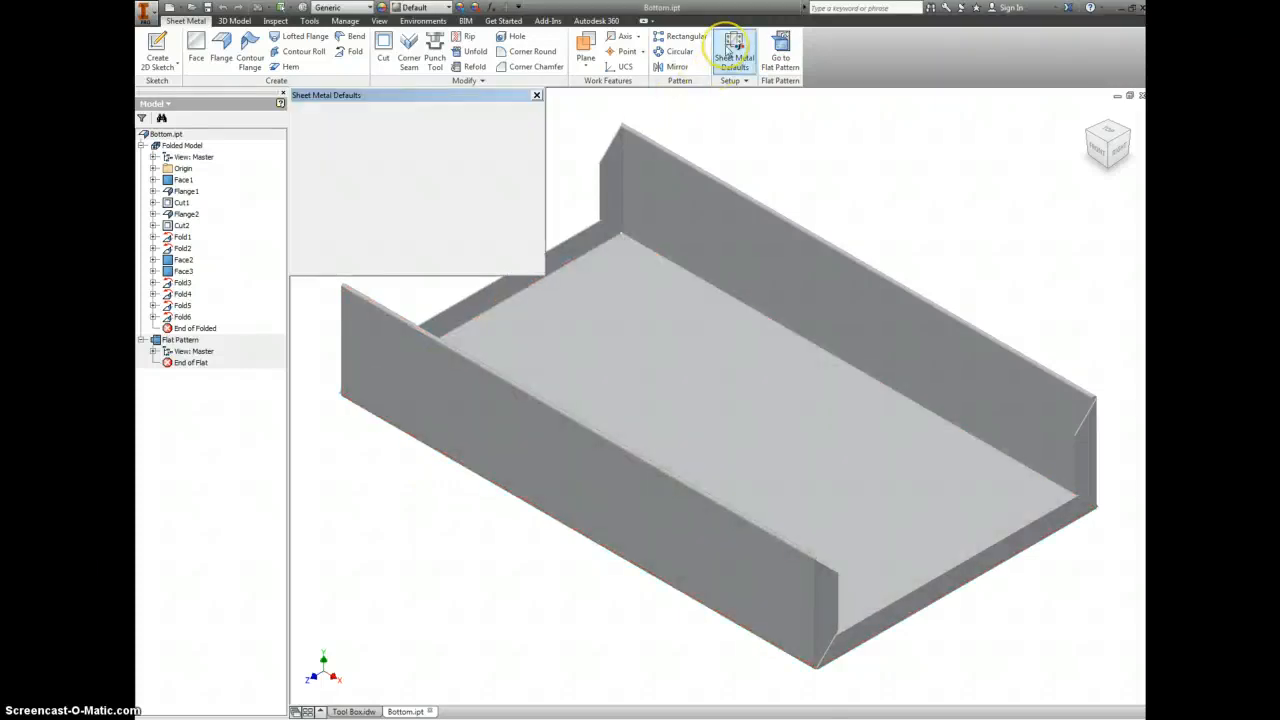
pyautogui.click(737, 50)
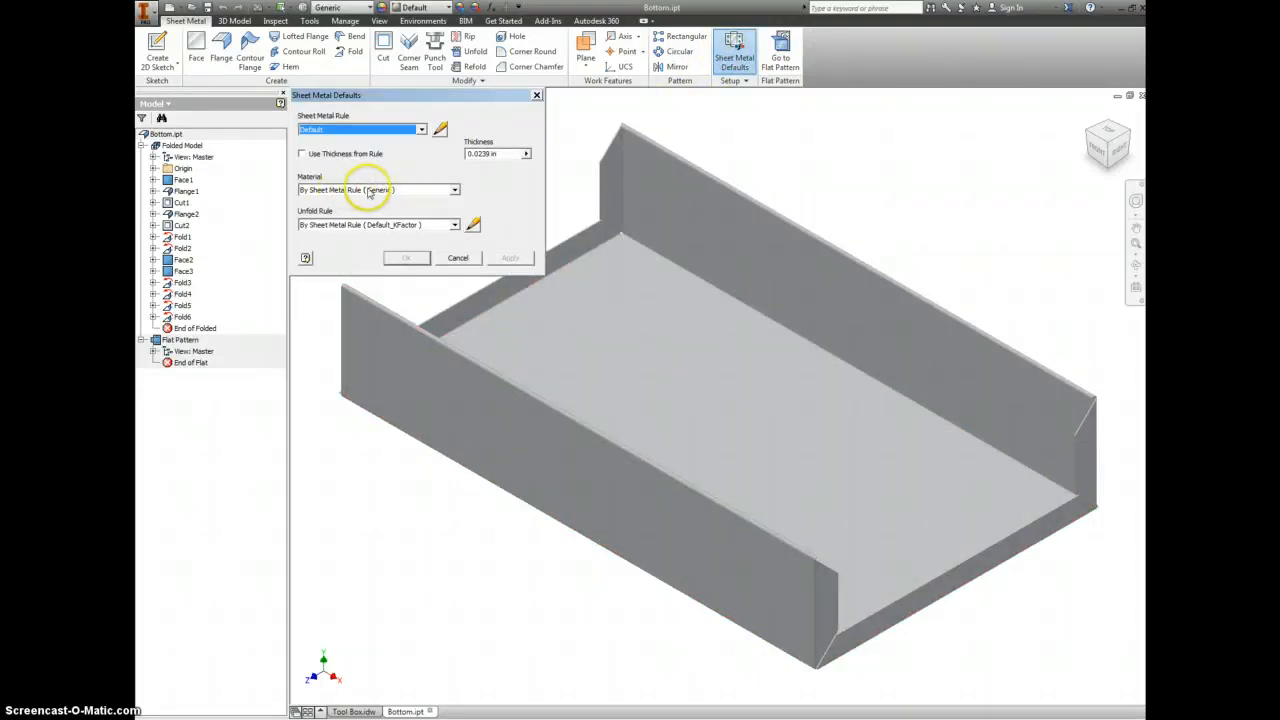
pyautogui.click(453, 190)
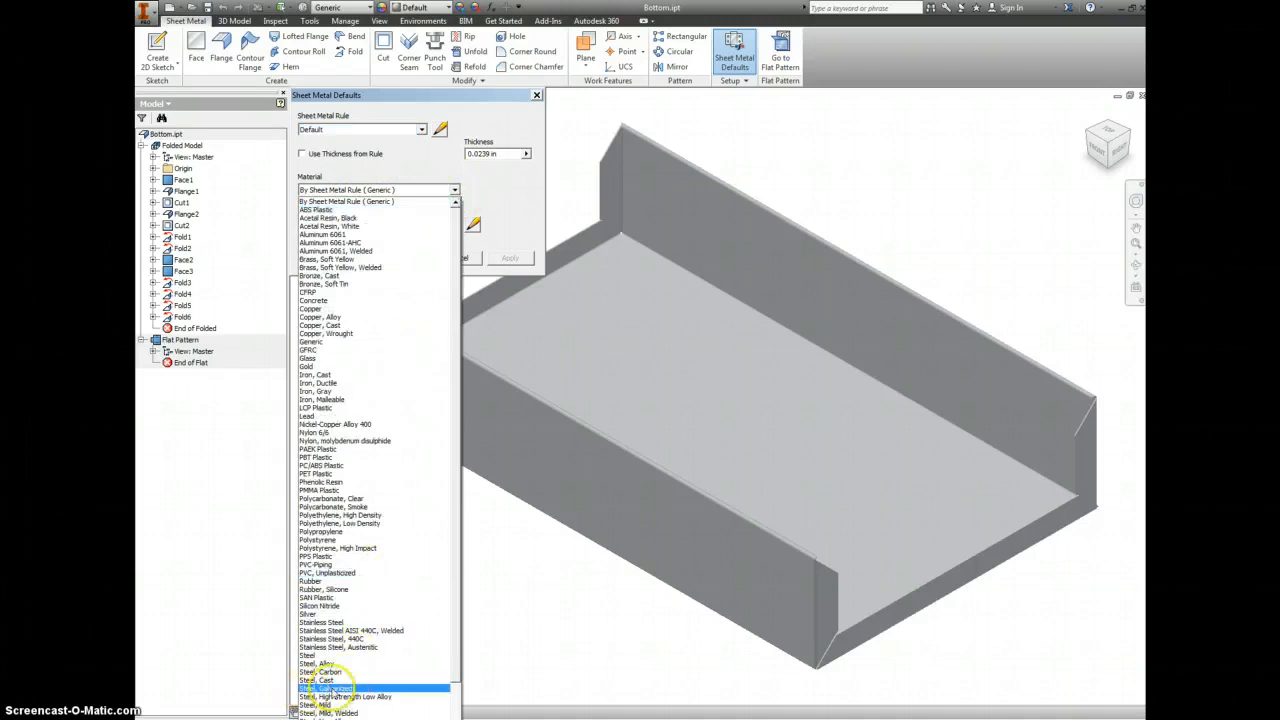
pyautogui.click(332, 685)
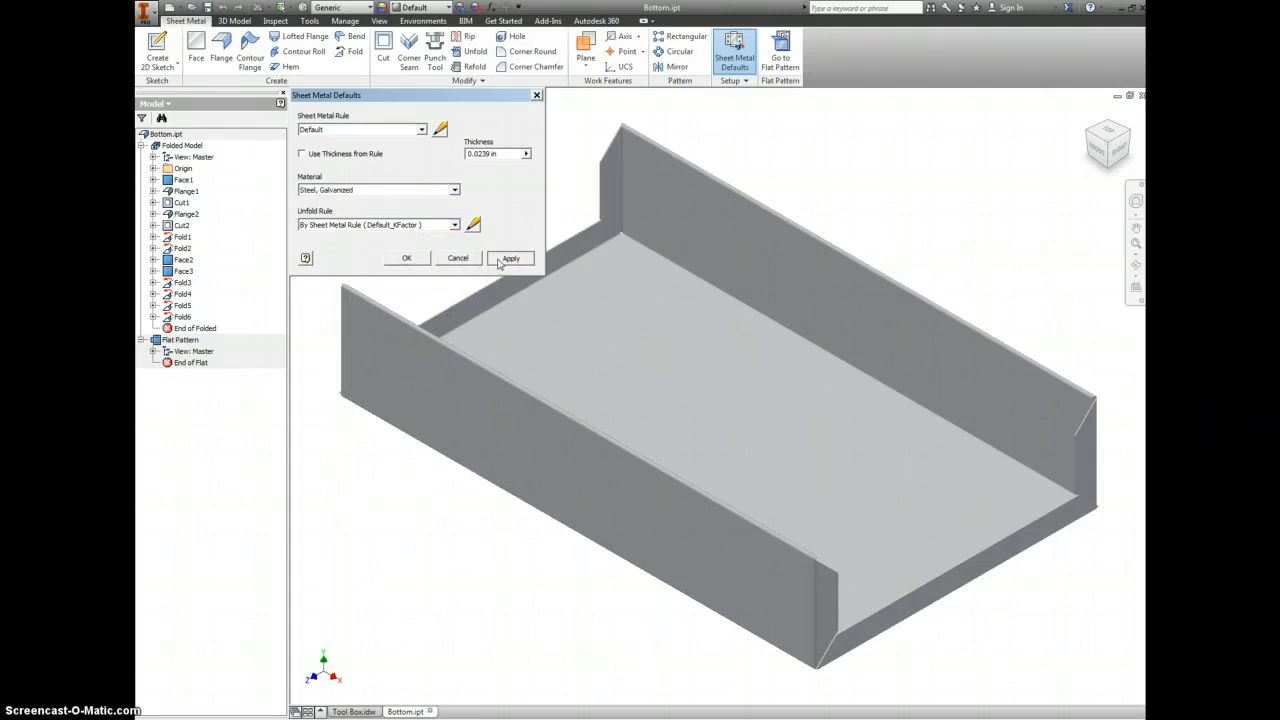
pyautogui.click(510, 258)
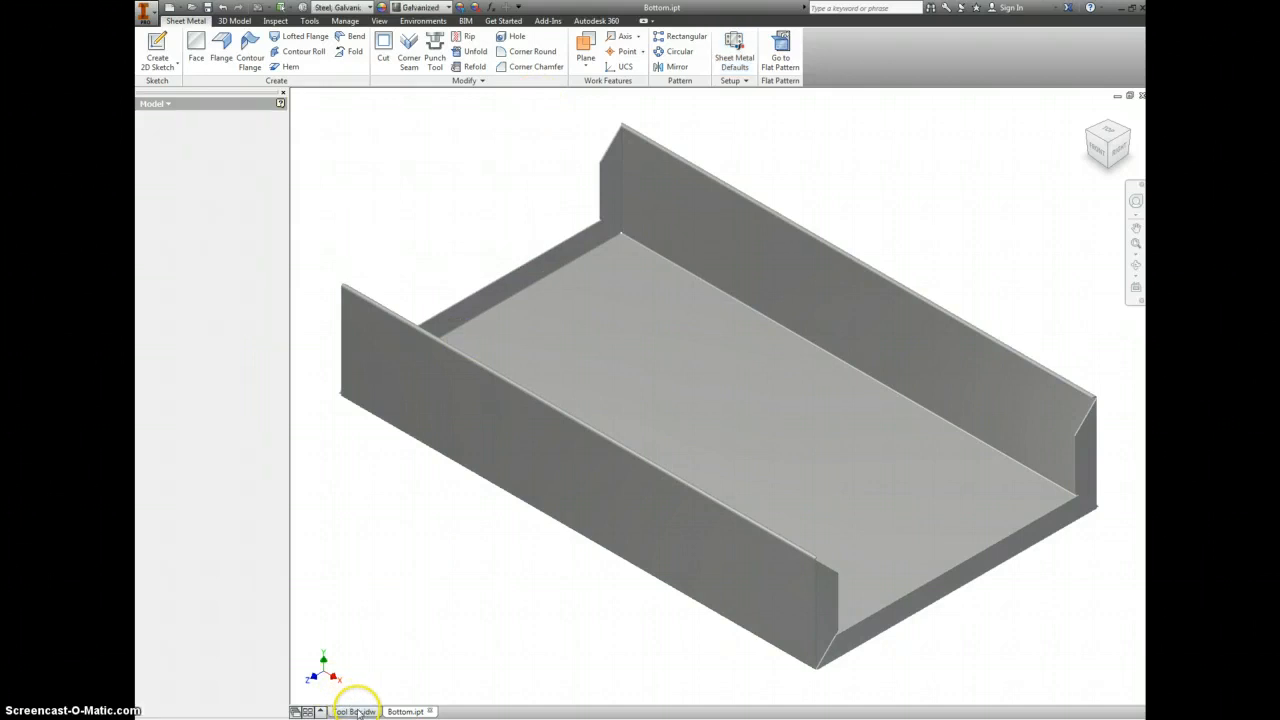
pyautogui.click(352, 711)
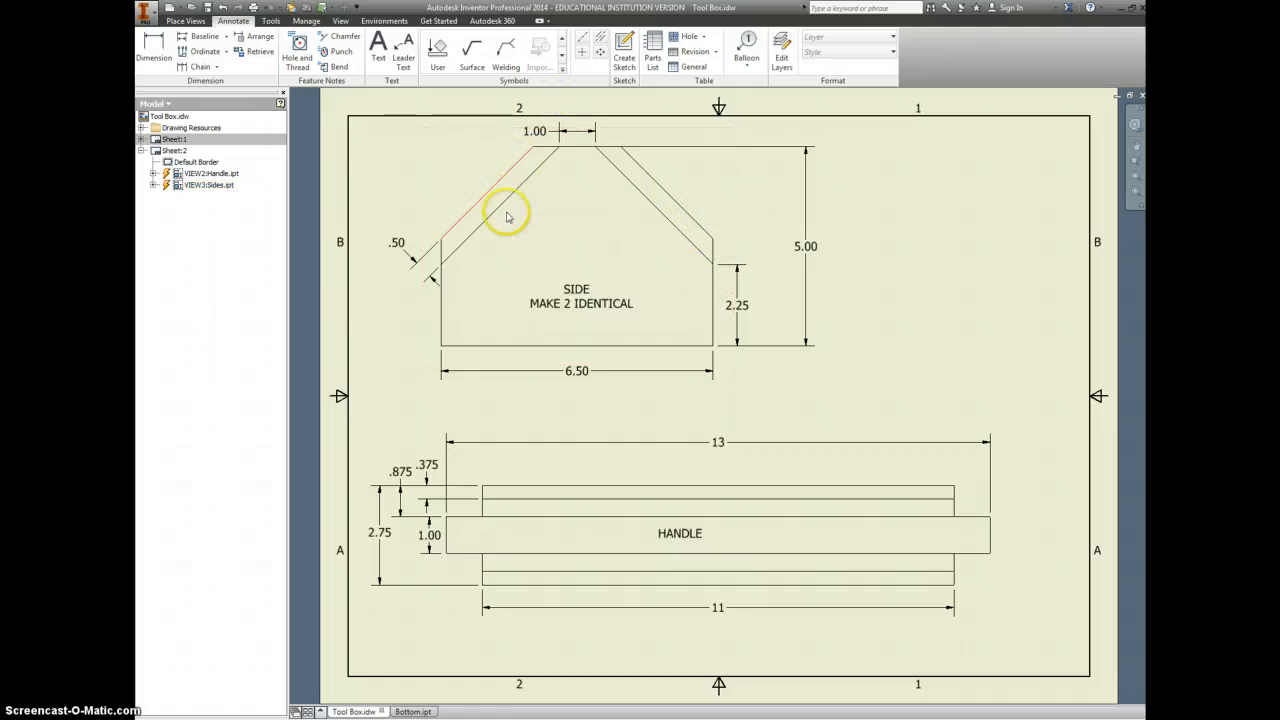
pyautogui.click(412, 712)
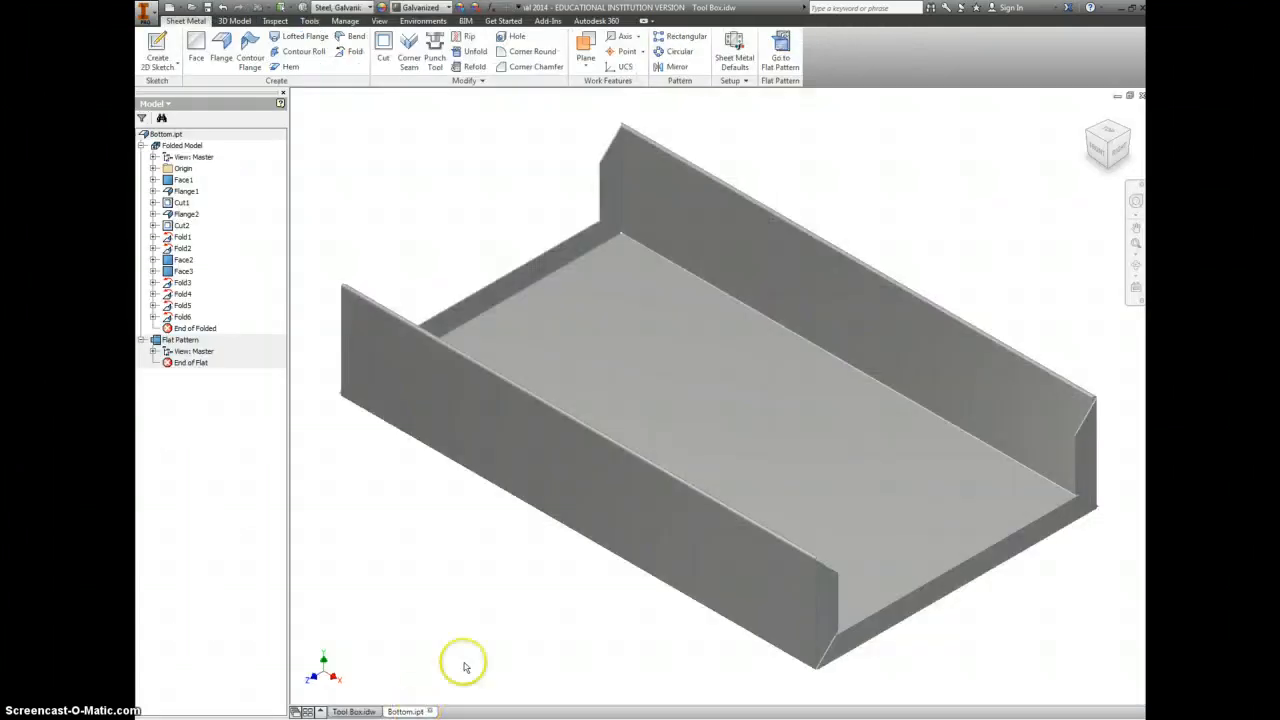
# - Create a new Sheet Metal.ipt part with 0.0239 thickness and Steel, Galvanized material
pyautogui.click(155, 14)
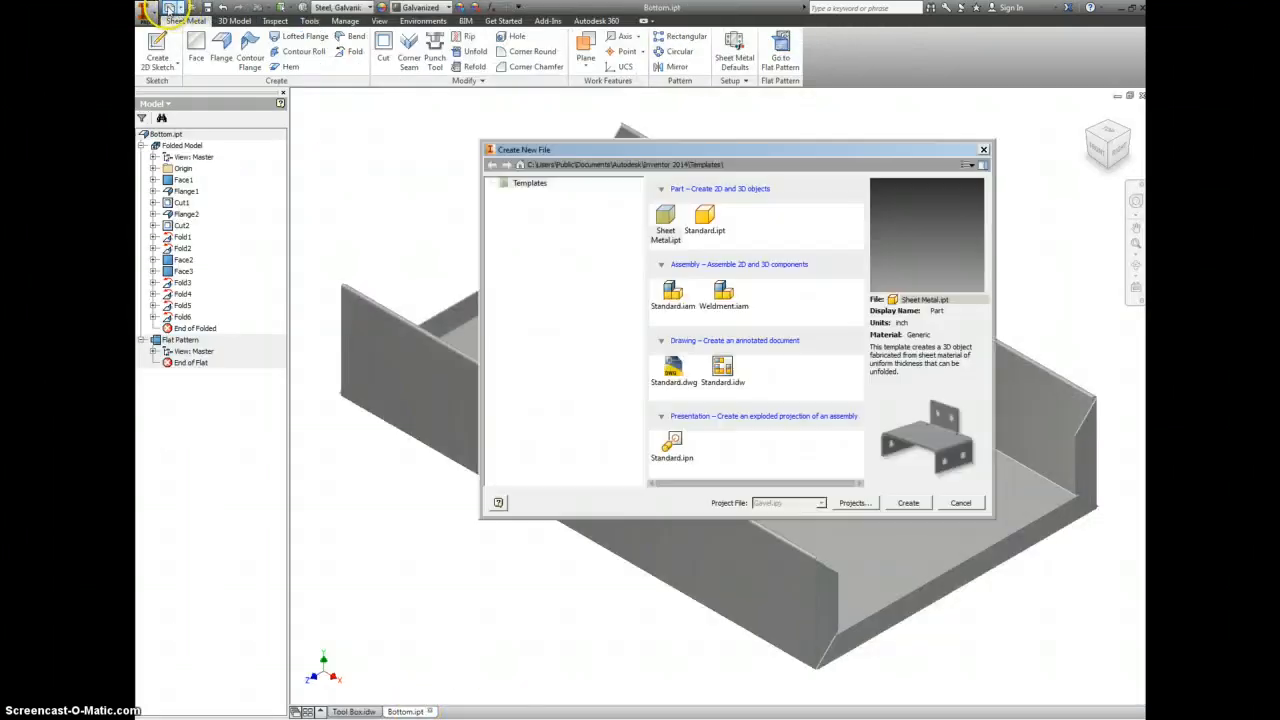
pyautogui.click(908, 502)
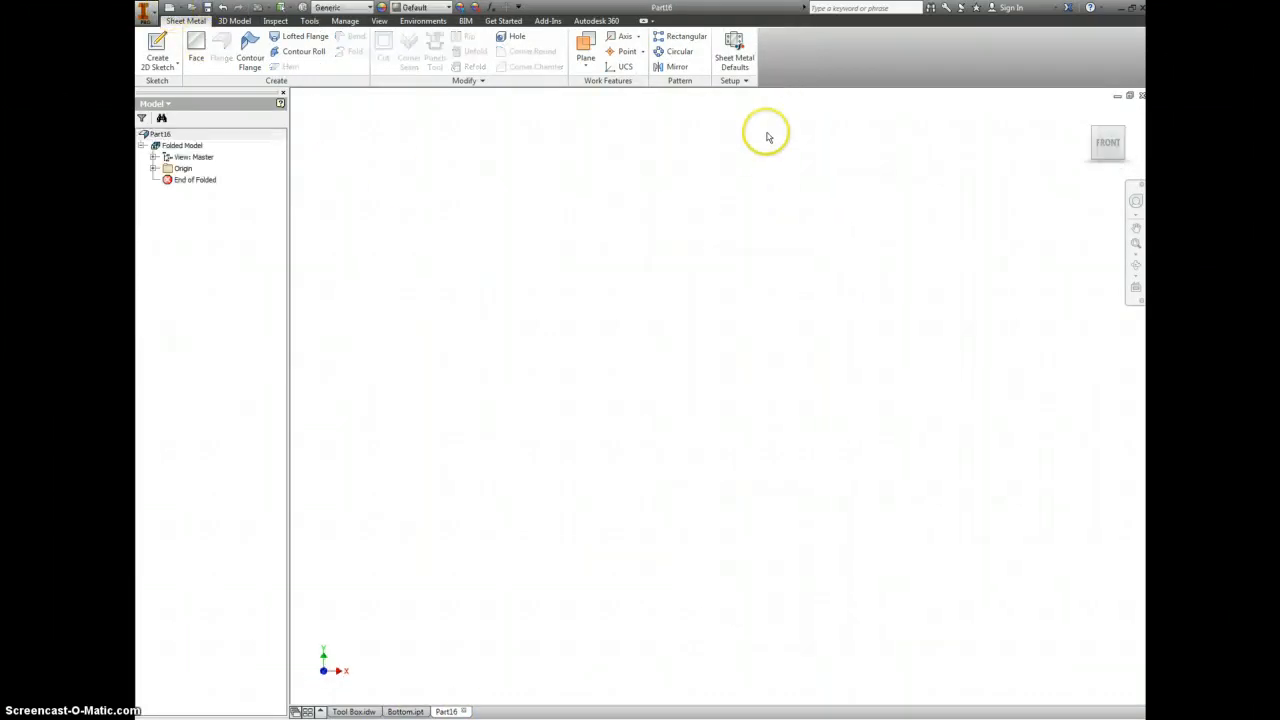
pyautogui.click(735, 50)
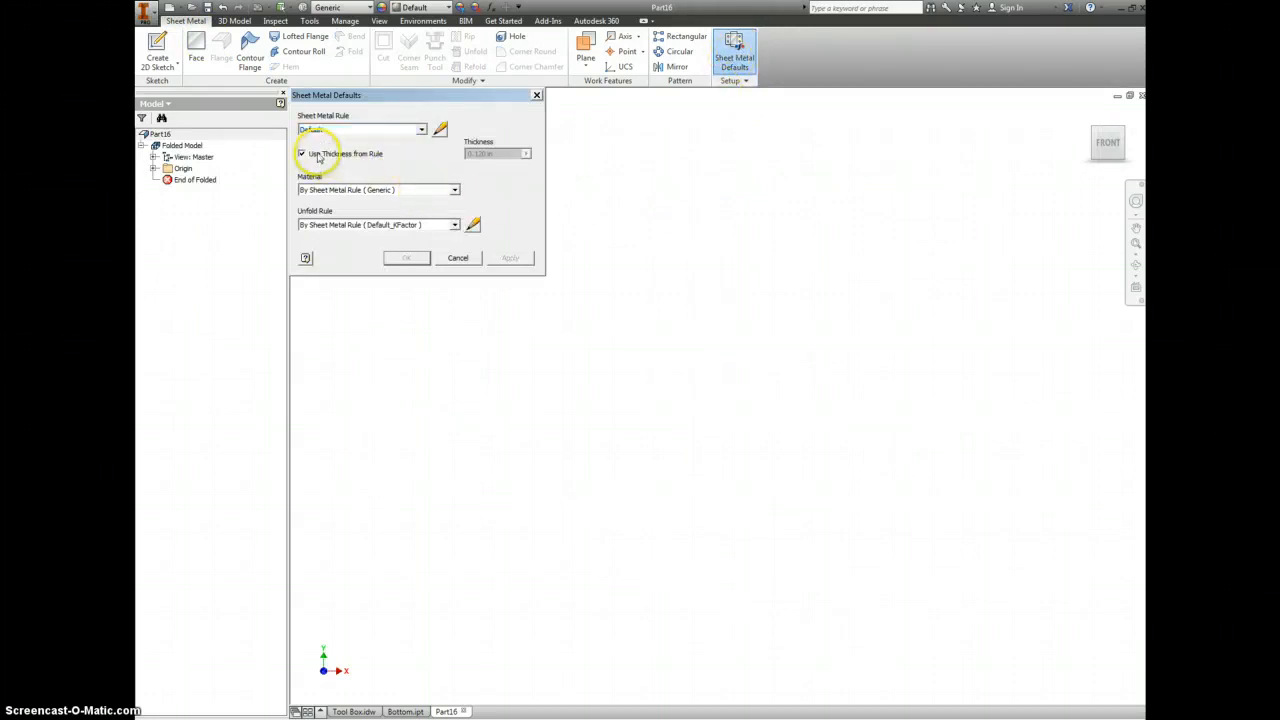
pyautogui.click(302, 153)
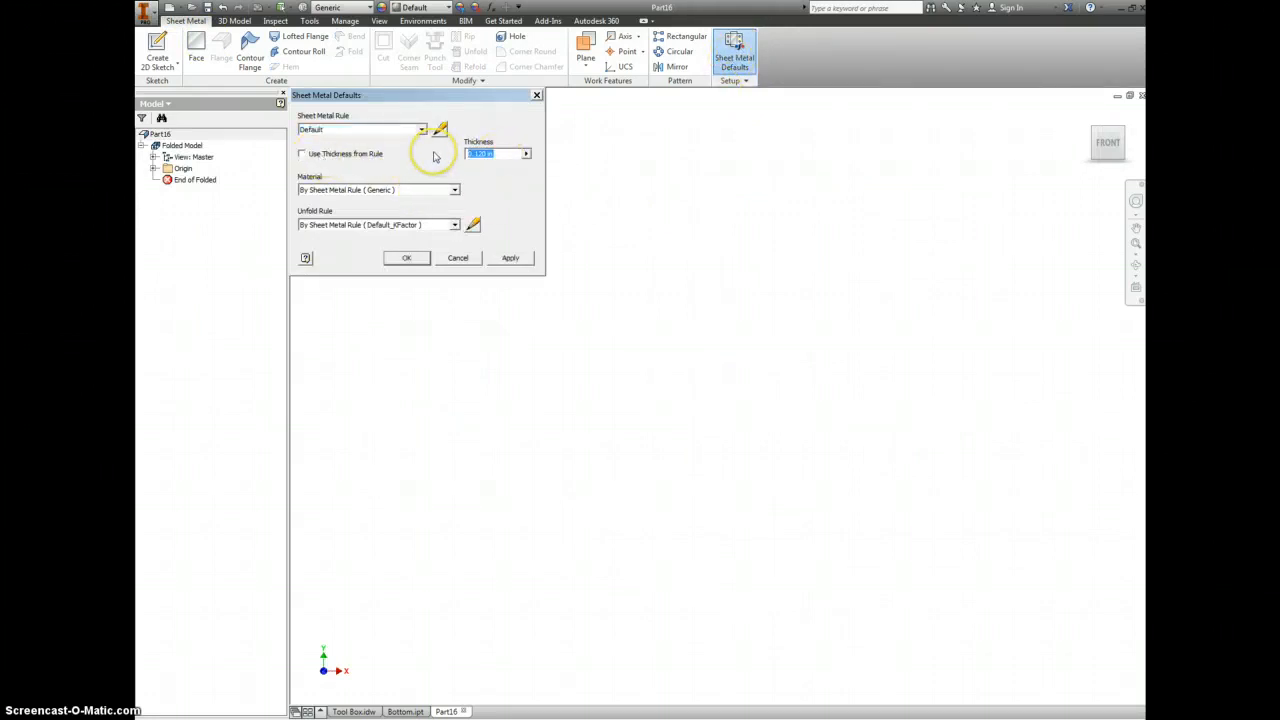
pyautogui.write('.0239')
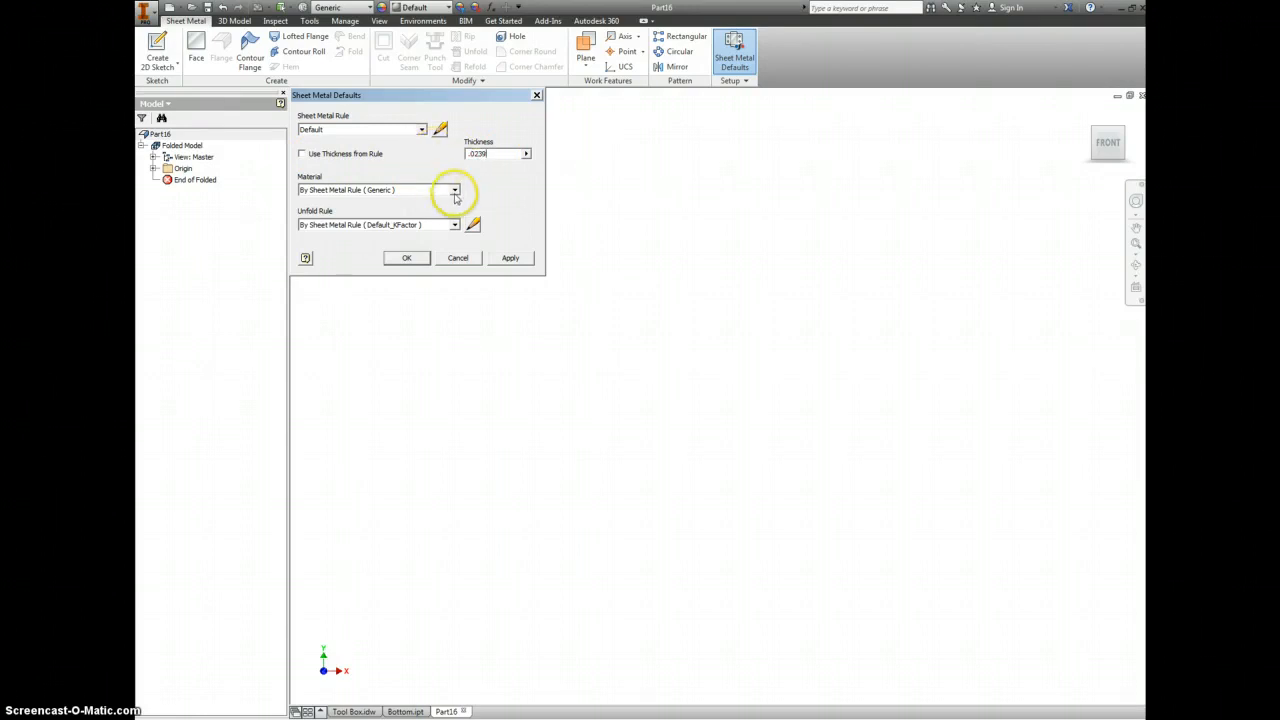
pyautogui.click(454, 190)
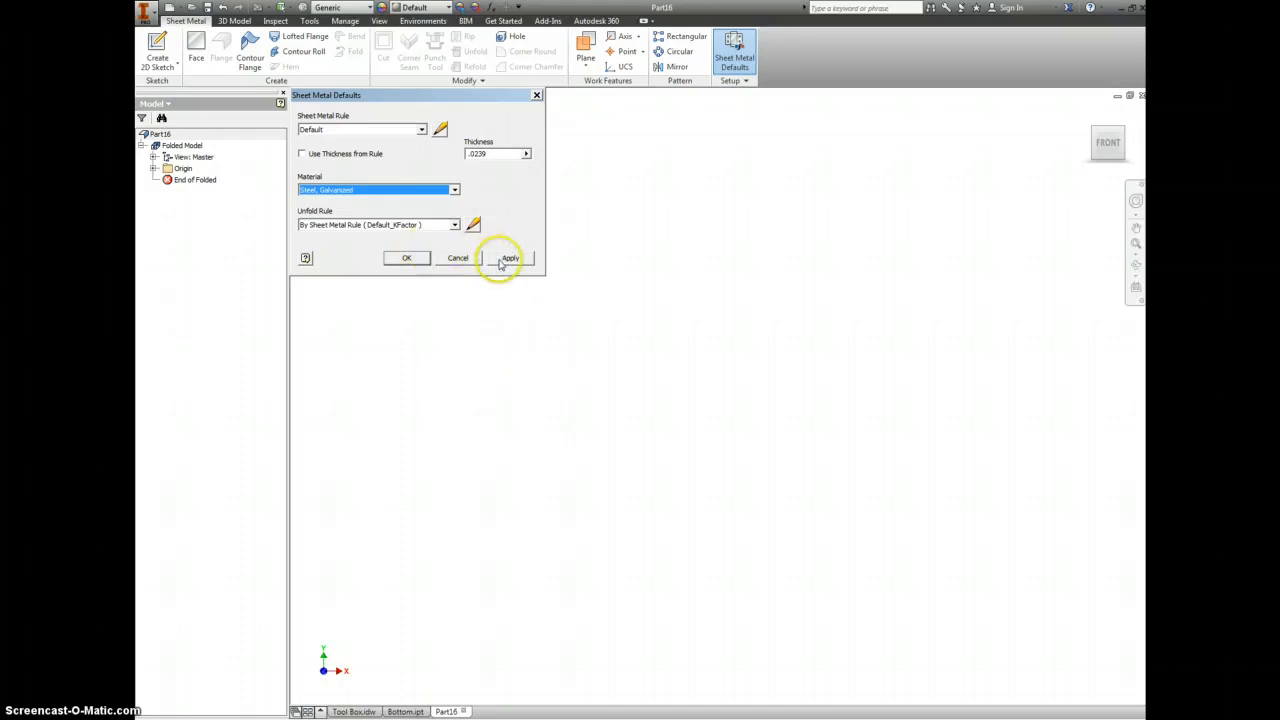
pyautogui.click(509, 258)
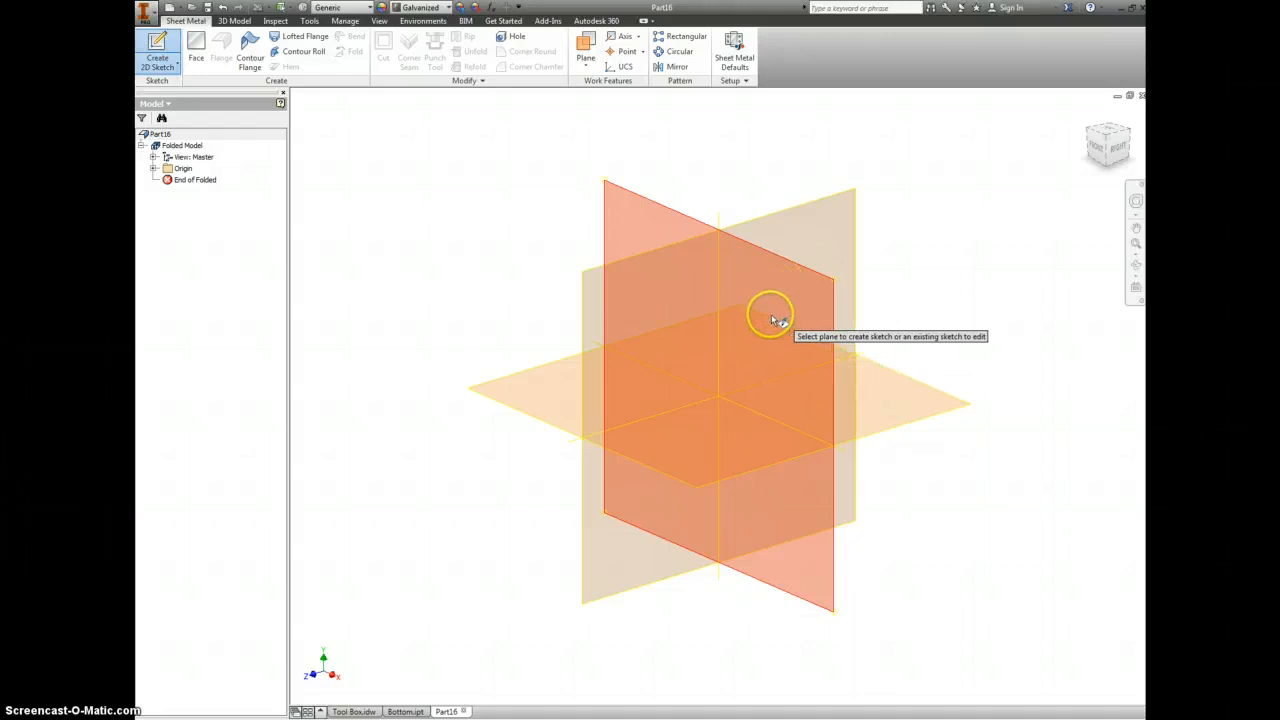
# - Sketch a 6.5 by 5 inch rectangle on a plane and finish the sketch
pyautogui.click(770, 315)
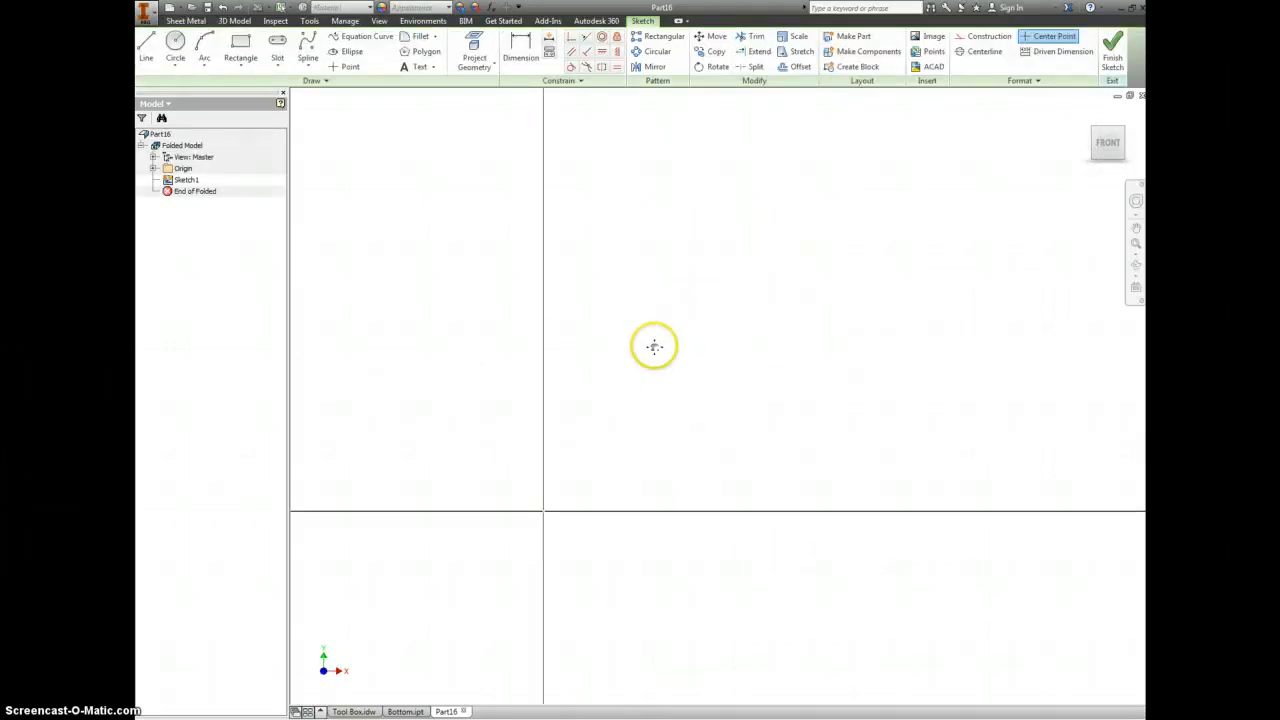
pyautogui.moveTo(567, 505)
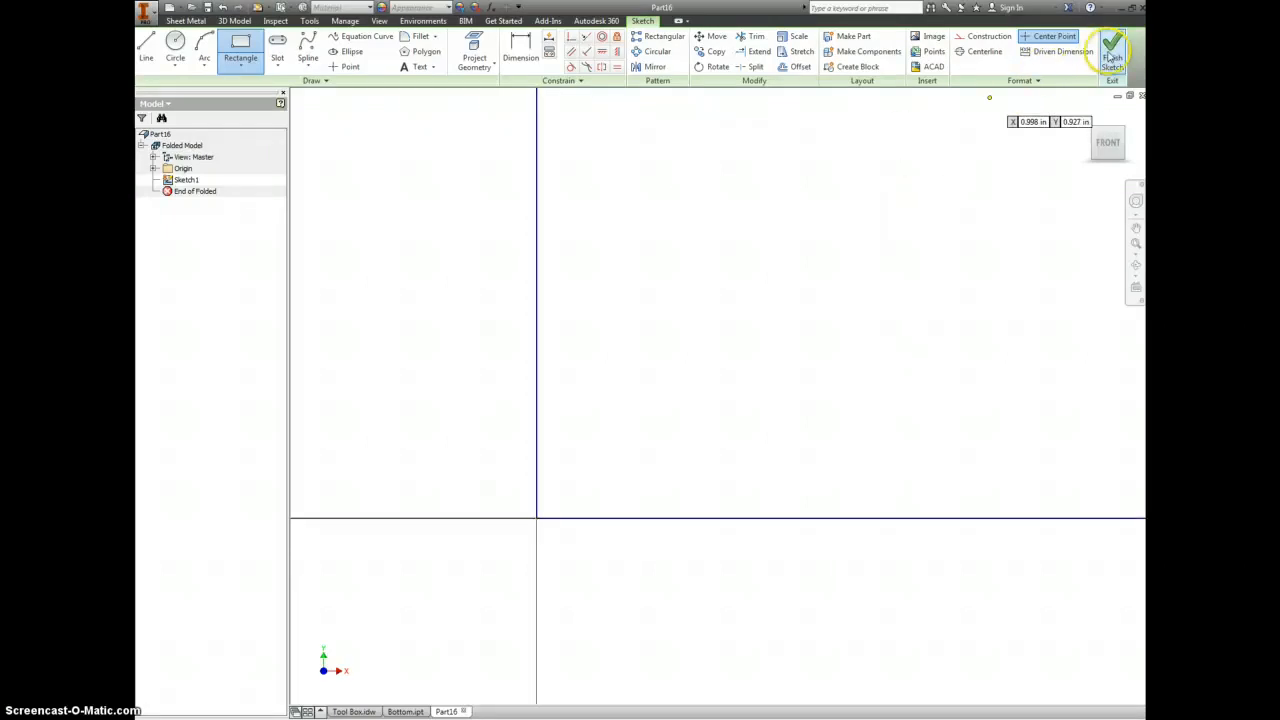
pyautogui.click(1130, 40)
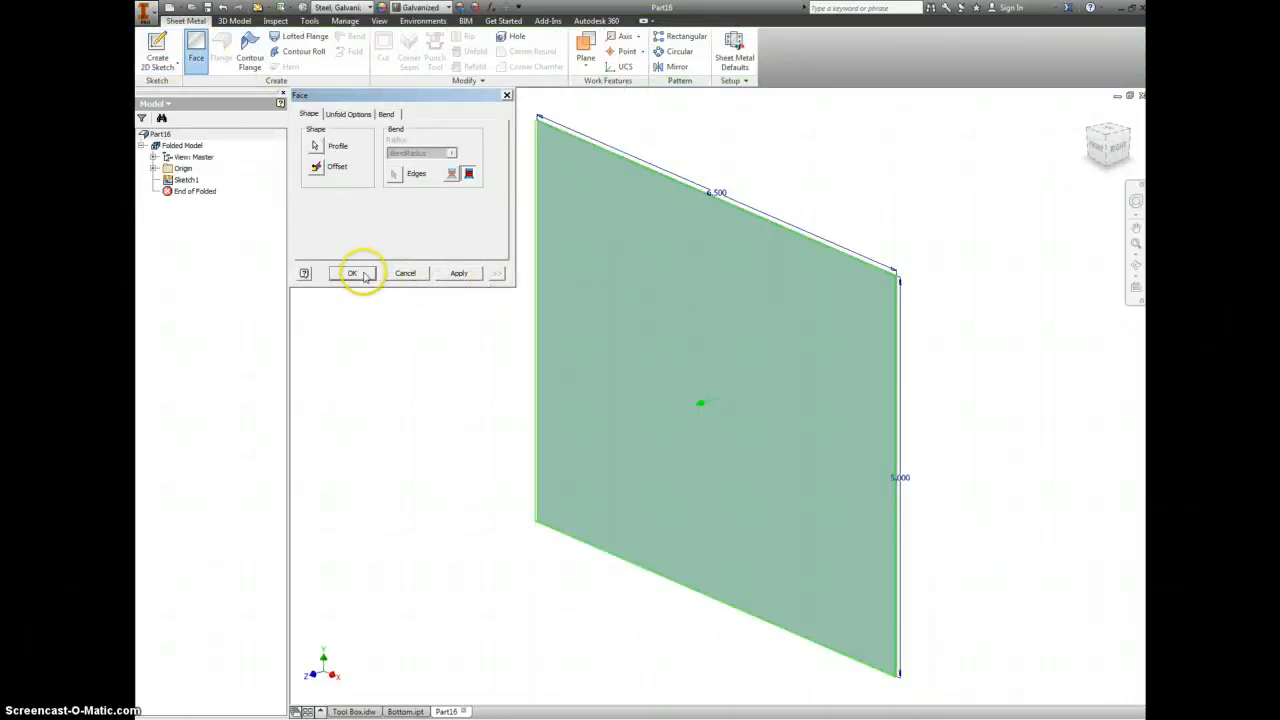
# - Create the face, then sketch trimmed angled corner lines 1.000 apart with 0.500 offsets
pyautogui.click(352, 273)
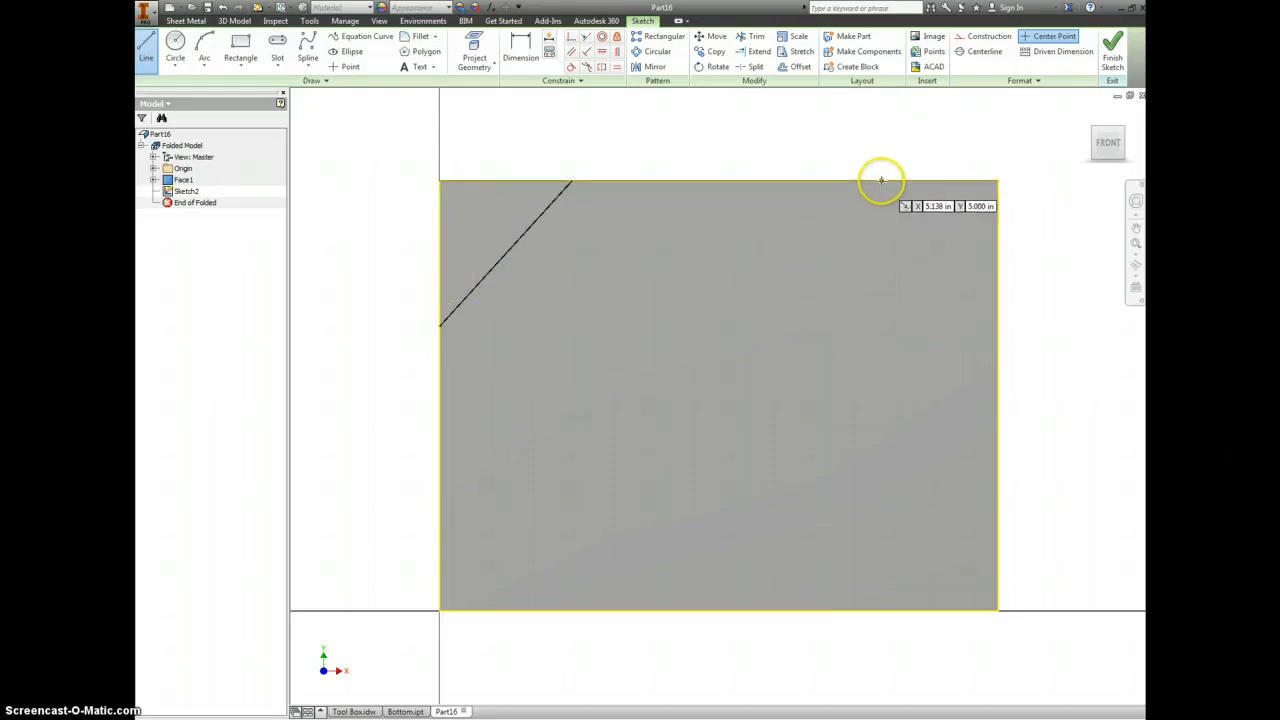
pyautogui.moveTo(881, 181); pyautogui.dragTo(997, 344)
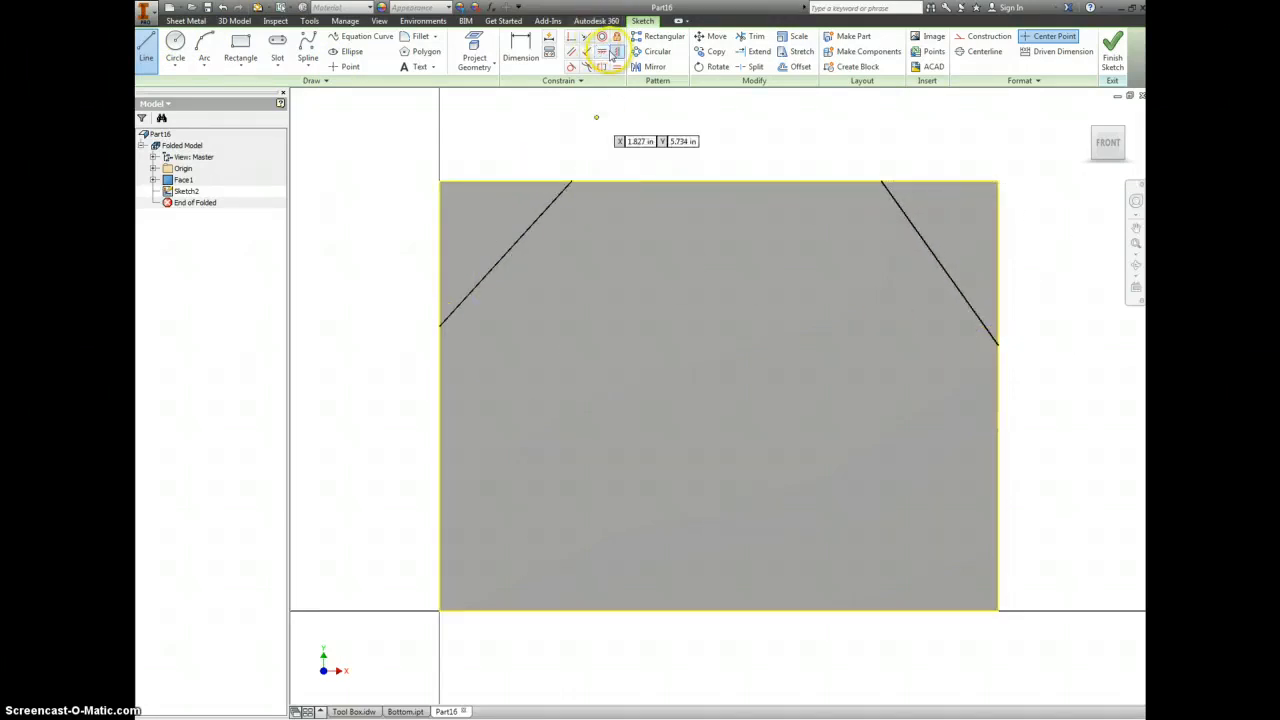
pyautogui.moveTo(597, 51)
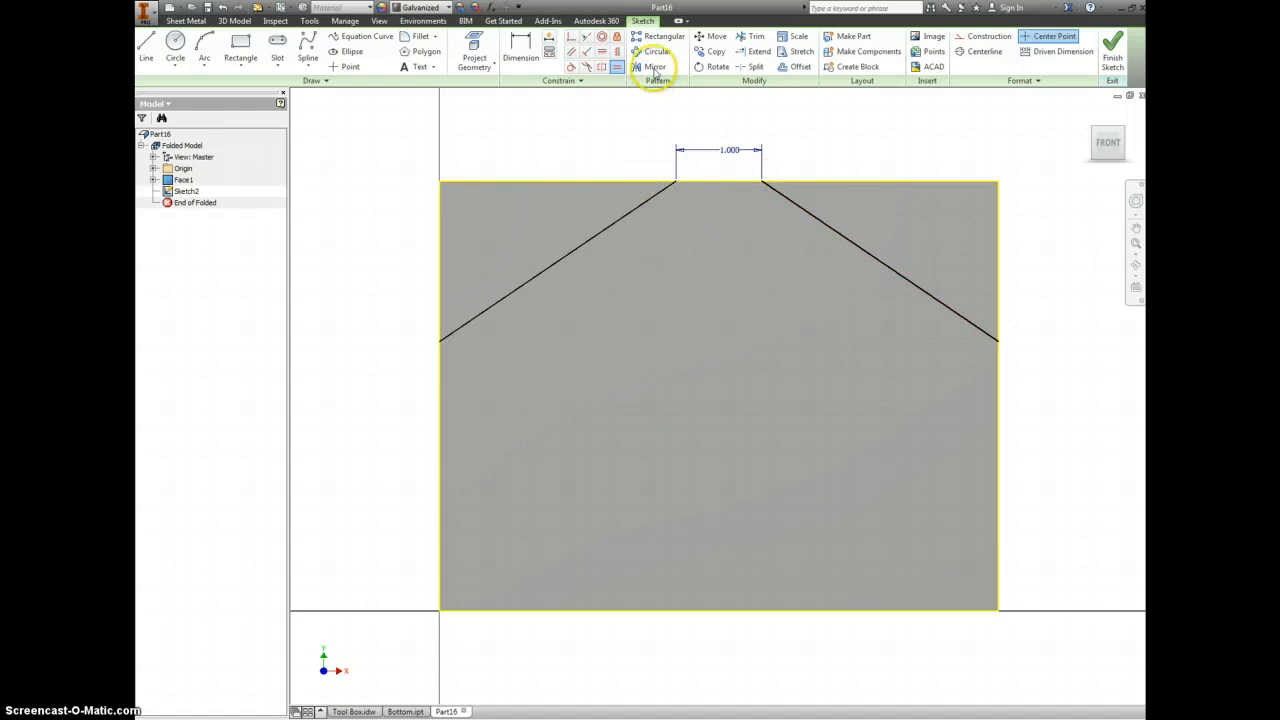
pyautogui.click(590, 240)
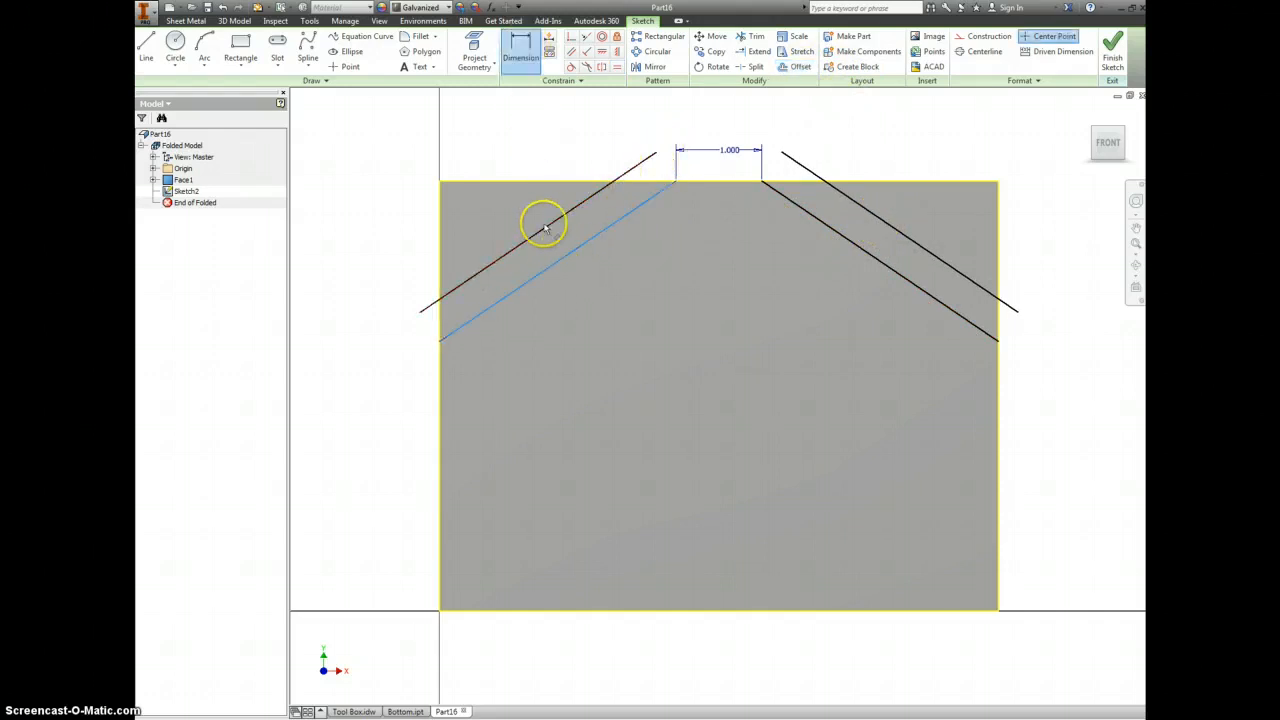
pyautogui.click(542, 222)
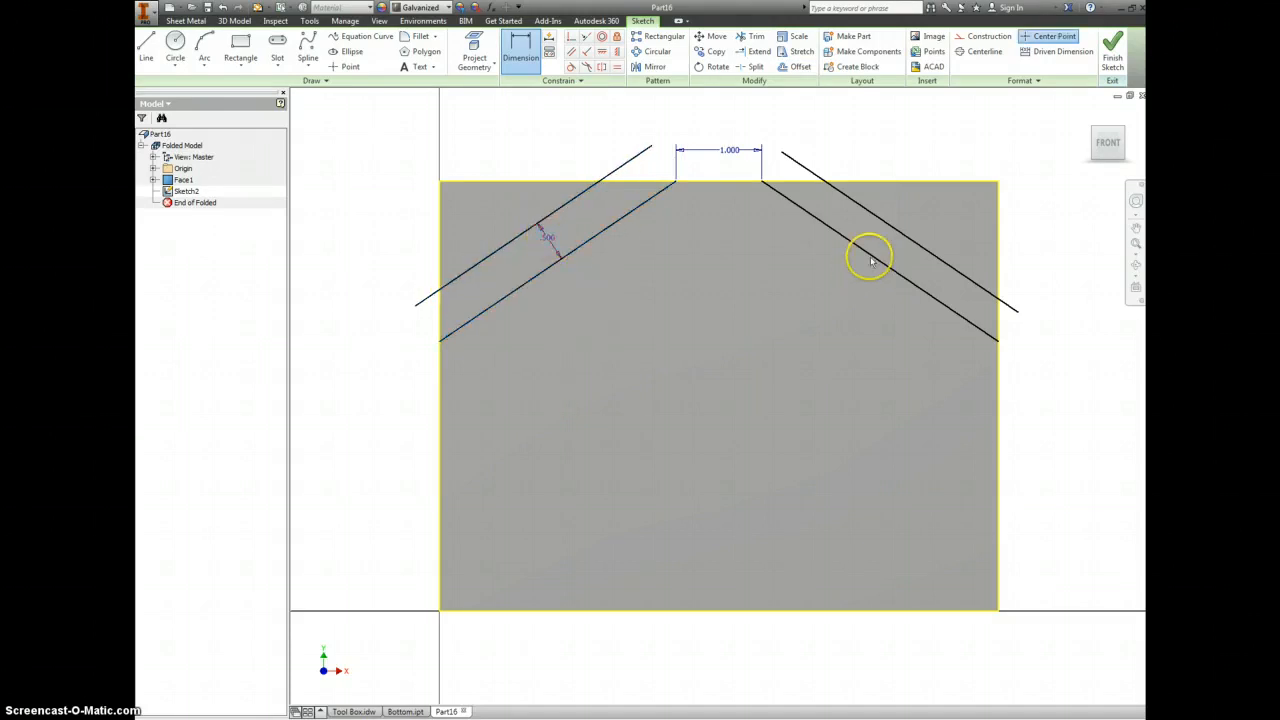
pyautogui.click(883, 240)
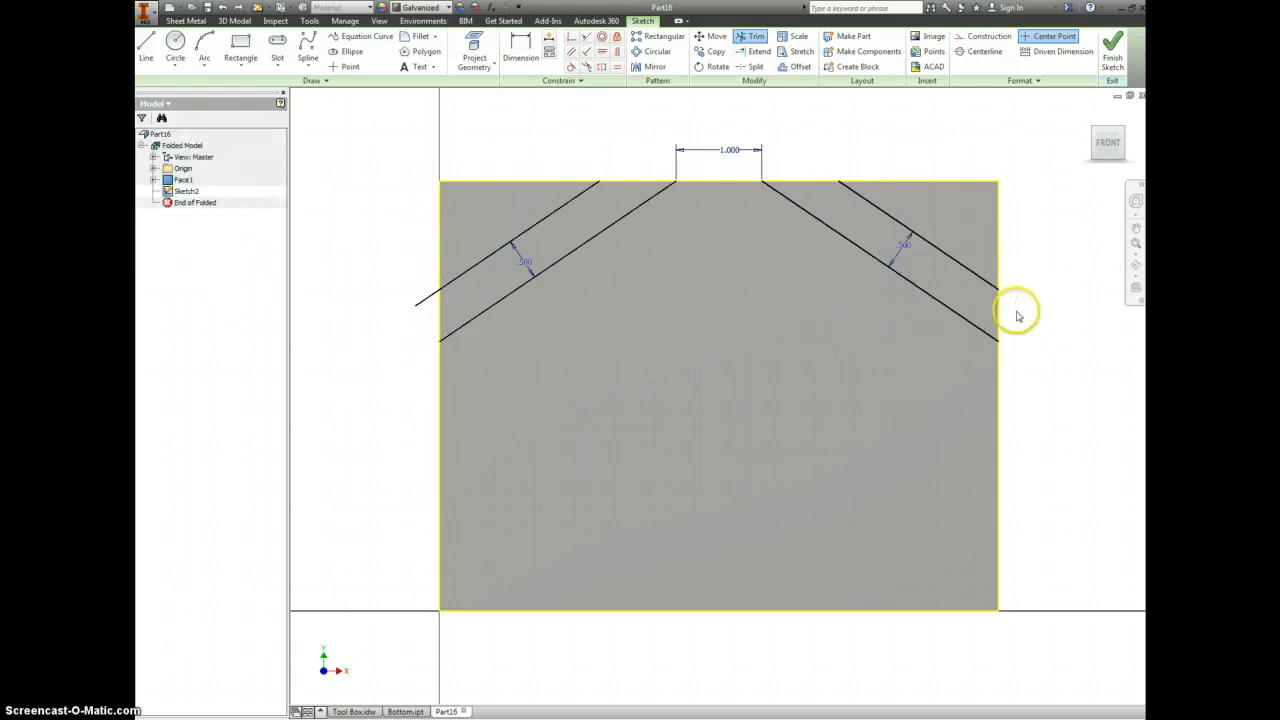
pyautogui.click(1015, 312)
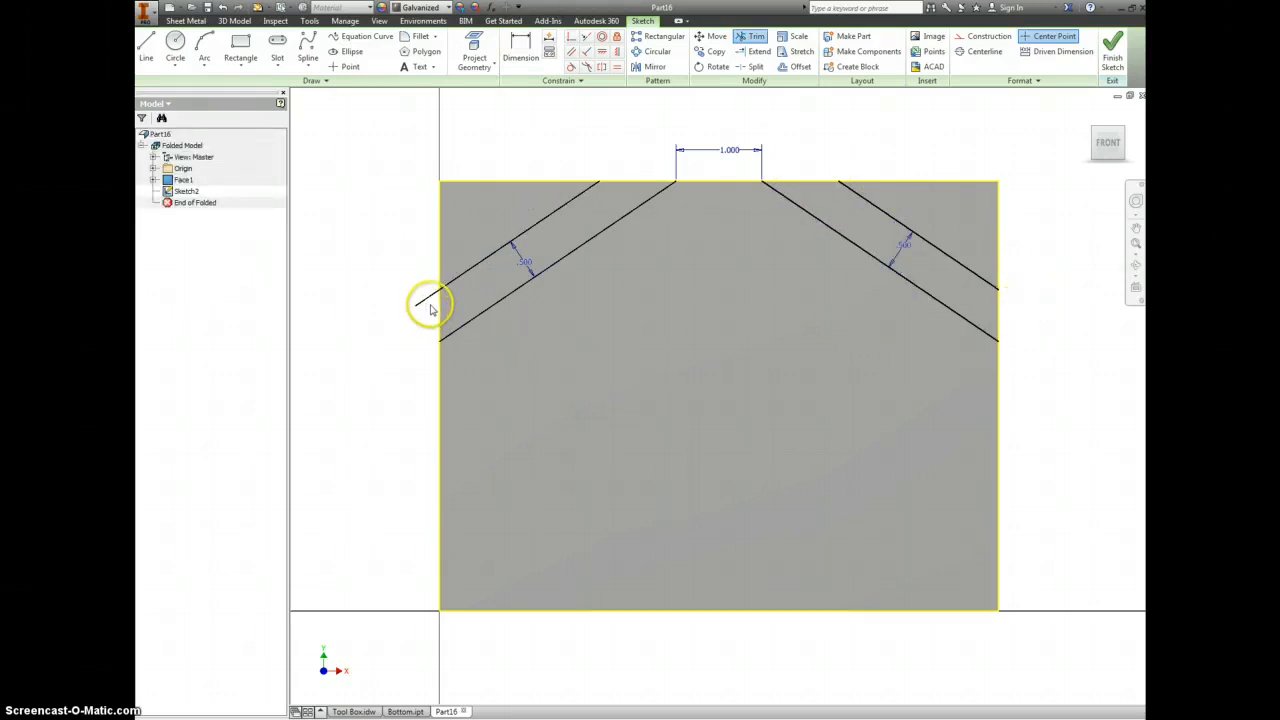
pyautogui.rightClick(430, 305)
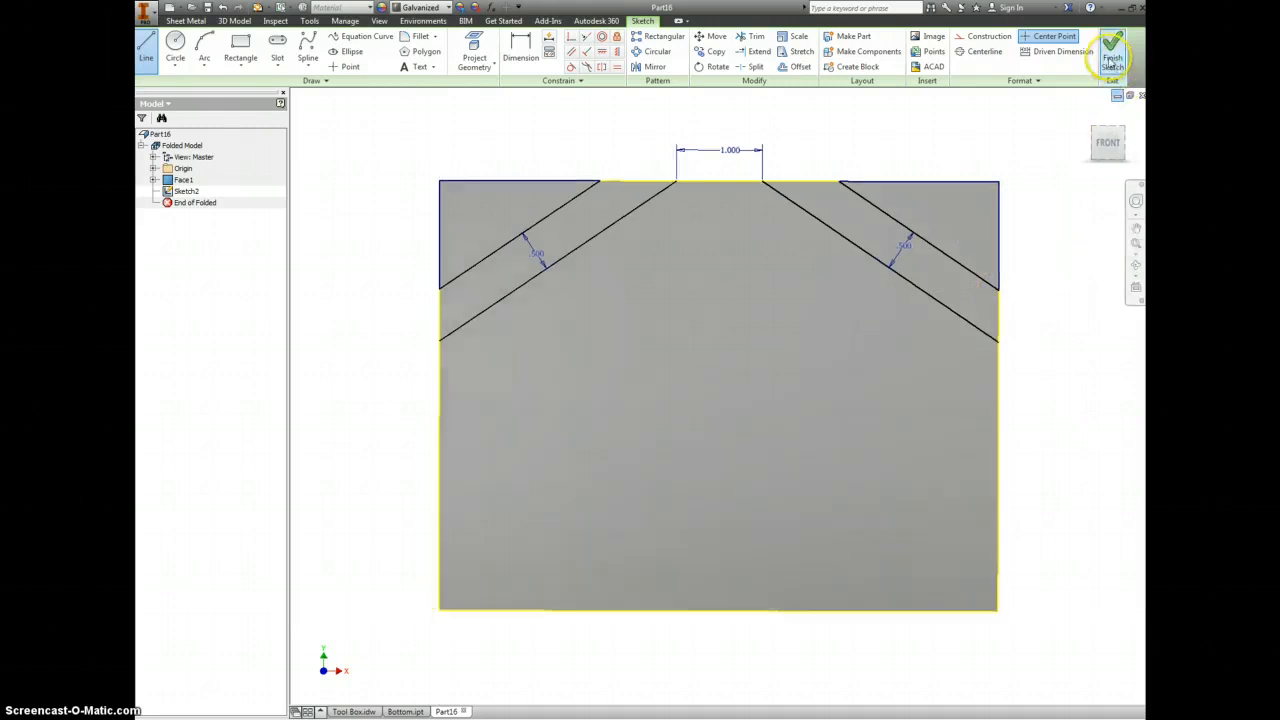
# - Cut both triangular corner profiles off the sheet, adding Cut1
pyautogui.click(1112, 50)
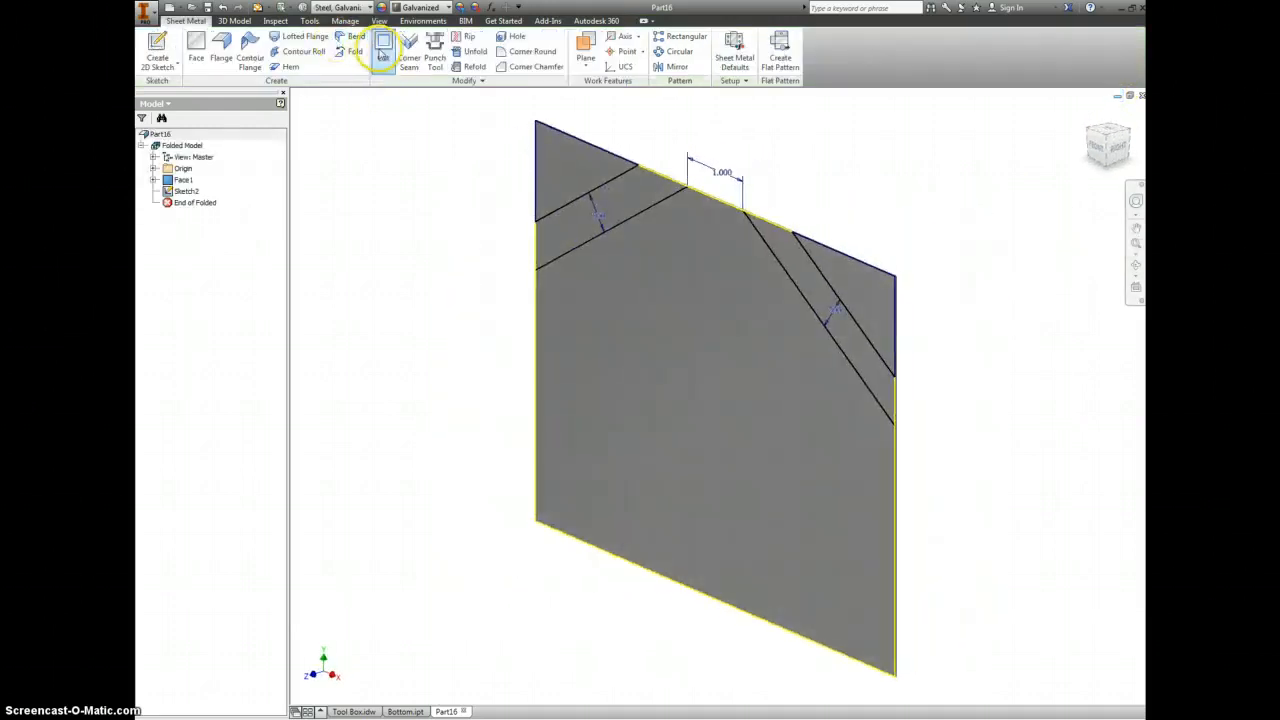
pyautogui.click(382, 45)
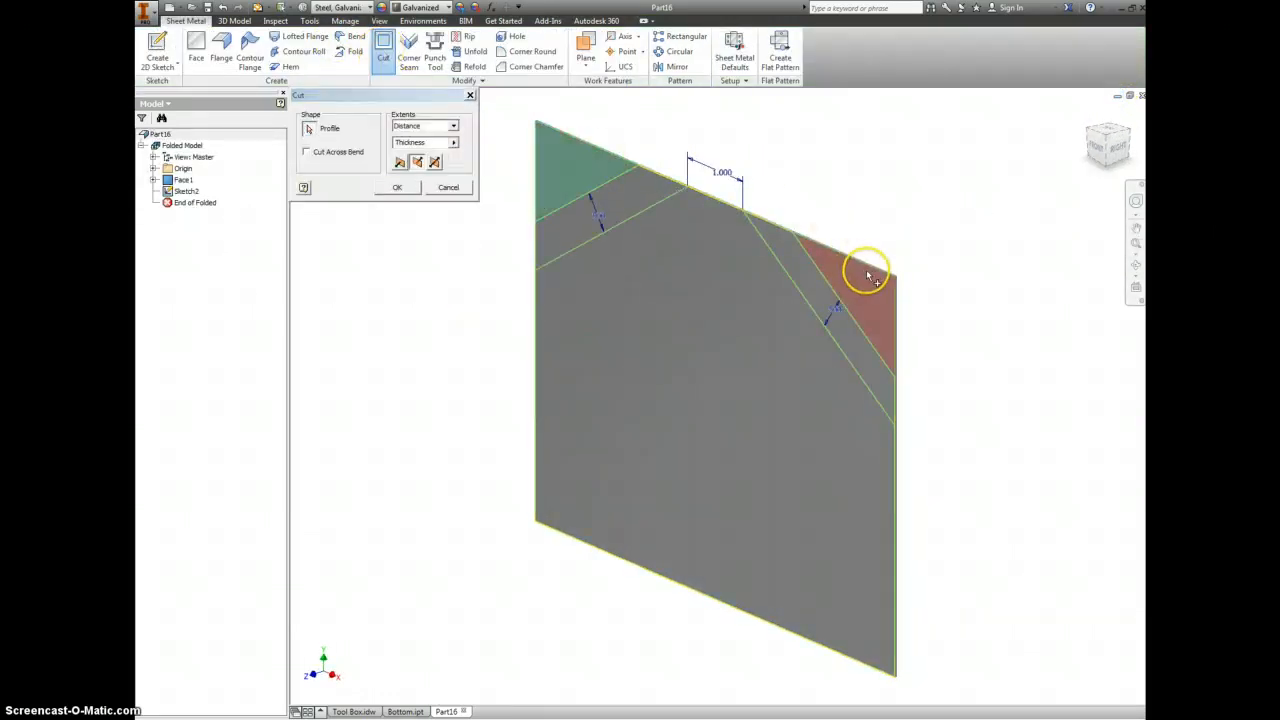
pyautogui.click(398, 187)
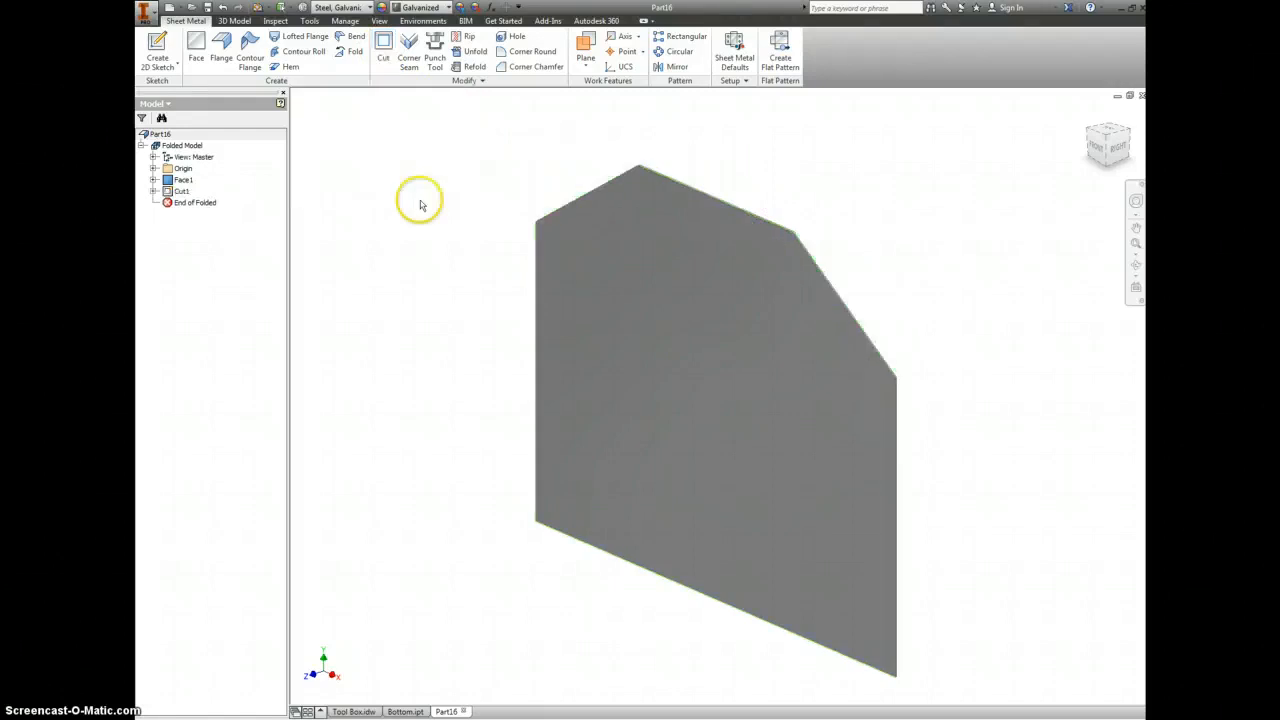
pyautogui.rightClick(690, 355)
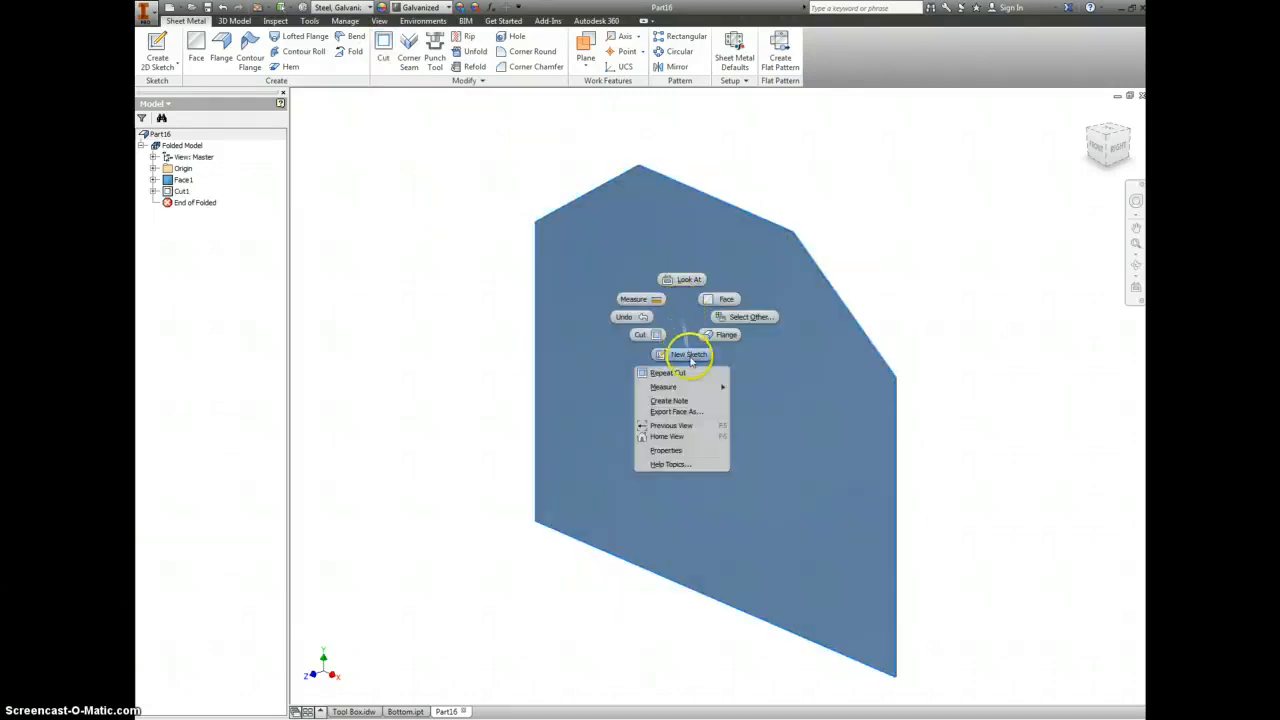
# - Sketch fold lines parallel to both angled top edges on the sheet face as Sketch3
pyautogui.click(686, 354)
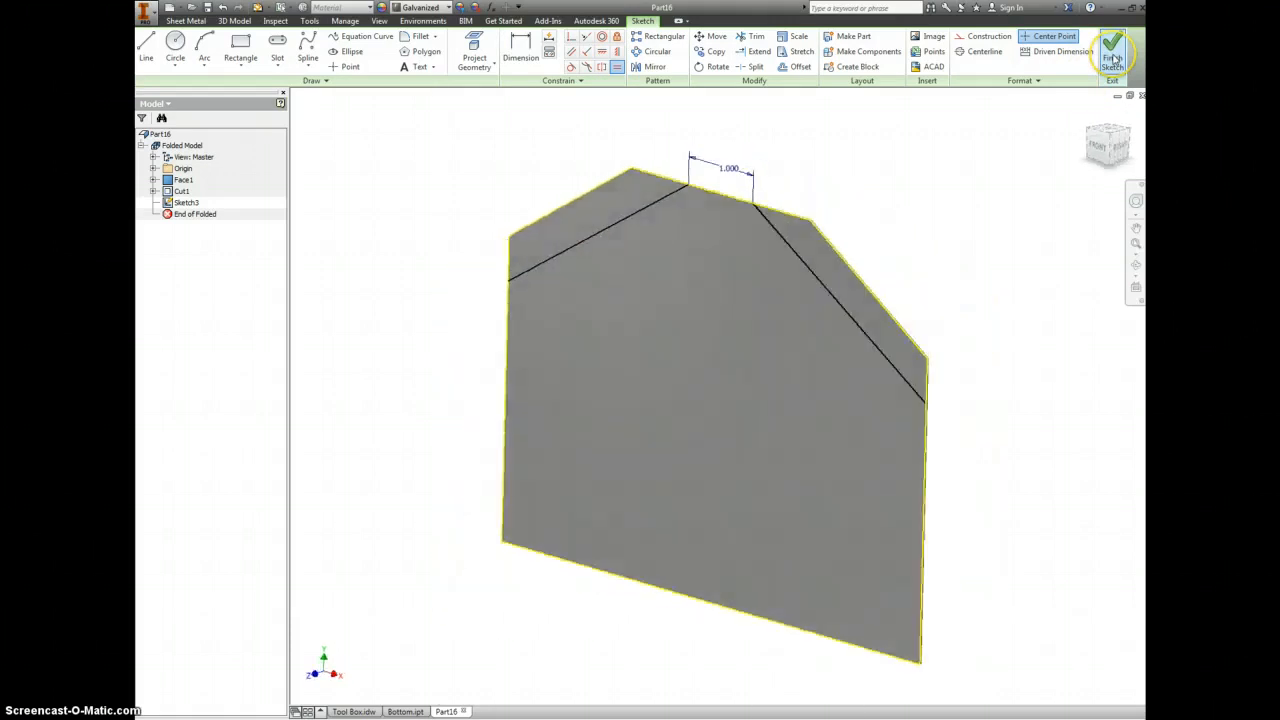
pyautogui.click(1112, 40)
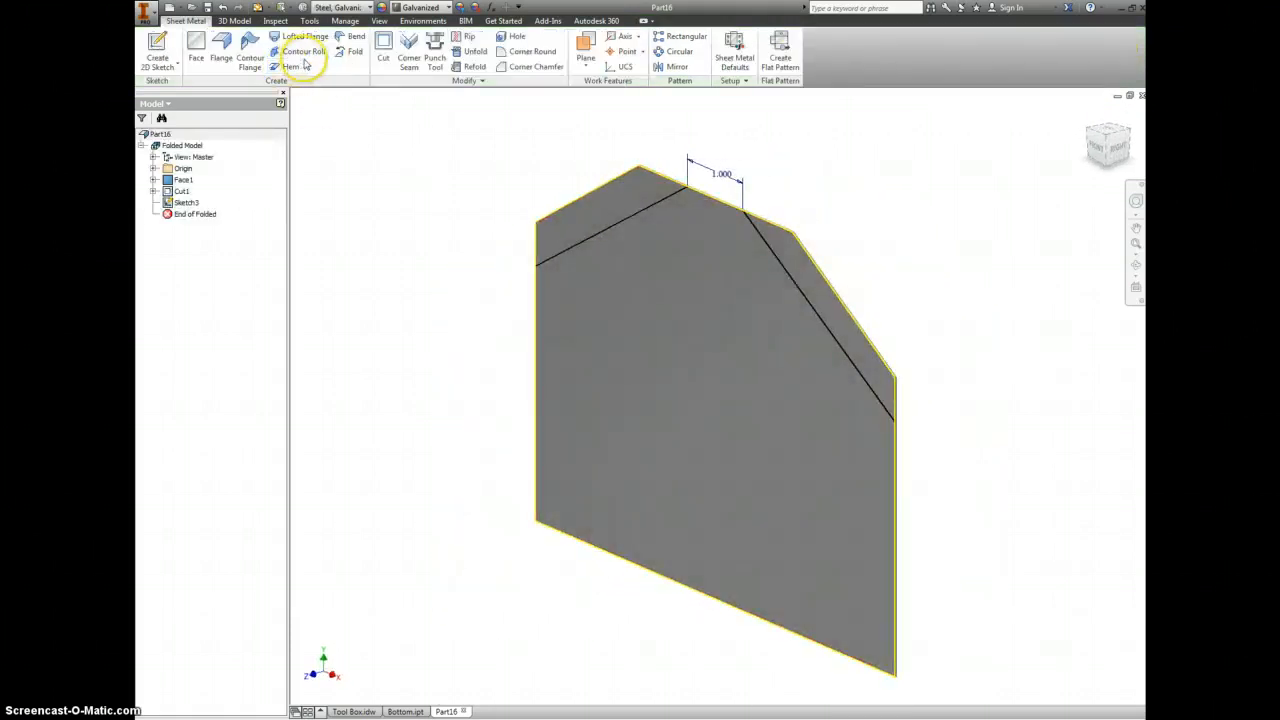
# - Fold the left top flap along its sketched bend line, creating Fold1
pyautogui.click(353, 51)
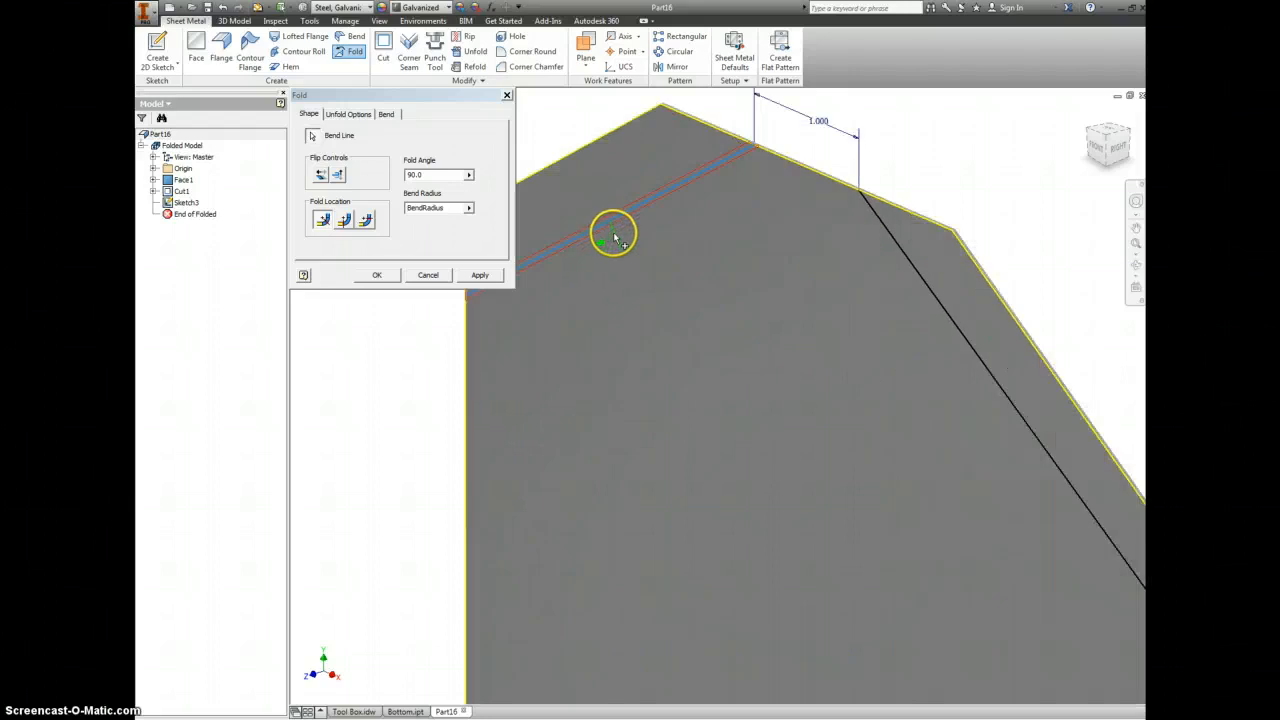
pyautogui.click(321, 174)
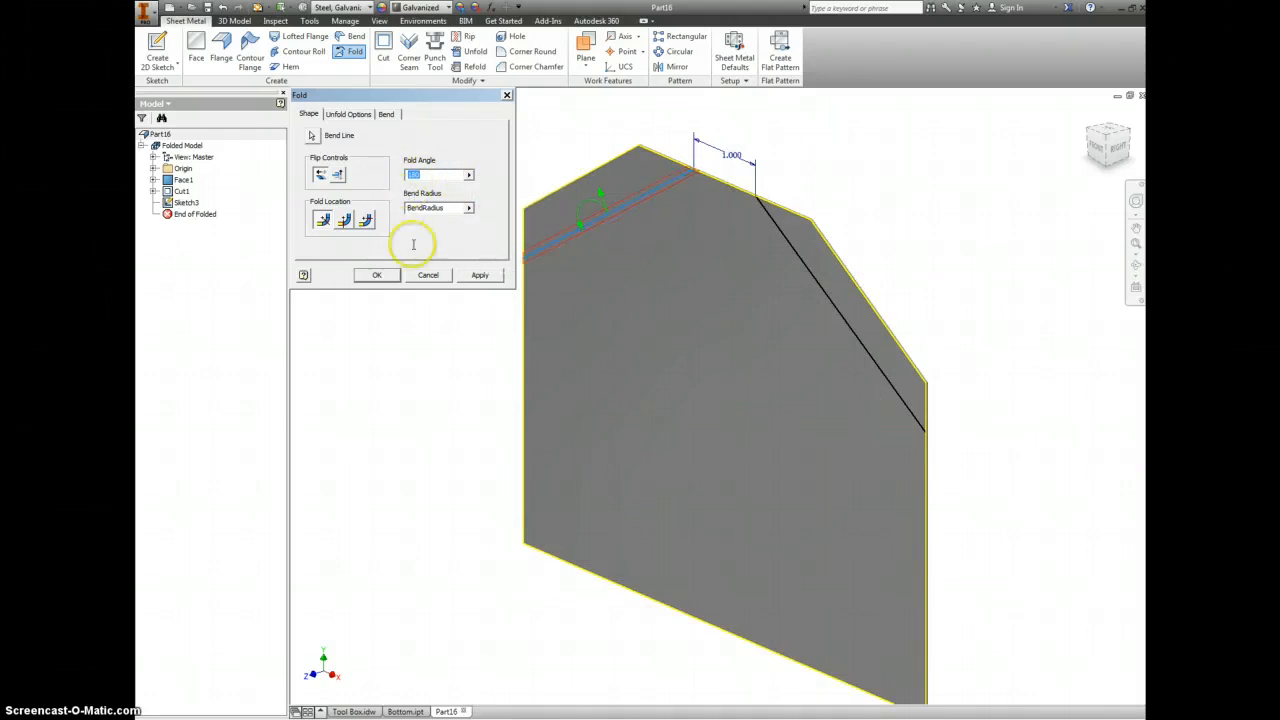
pyautogui.click(377, 275)
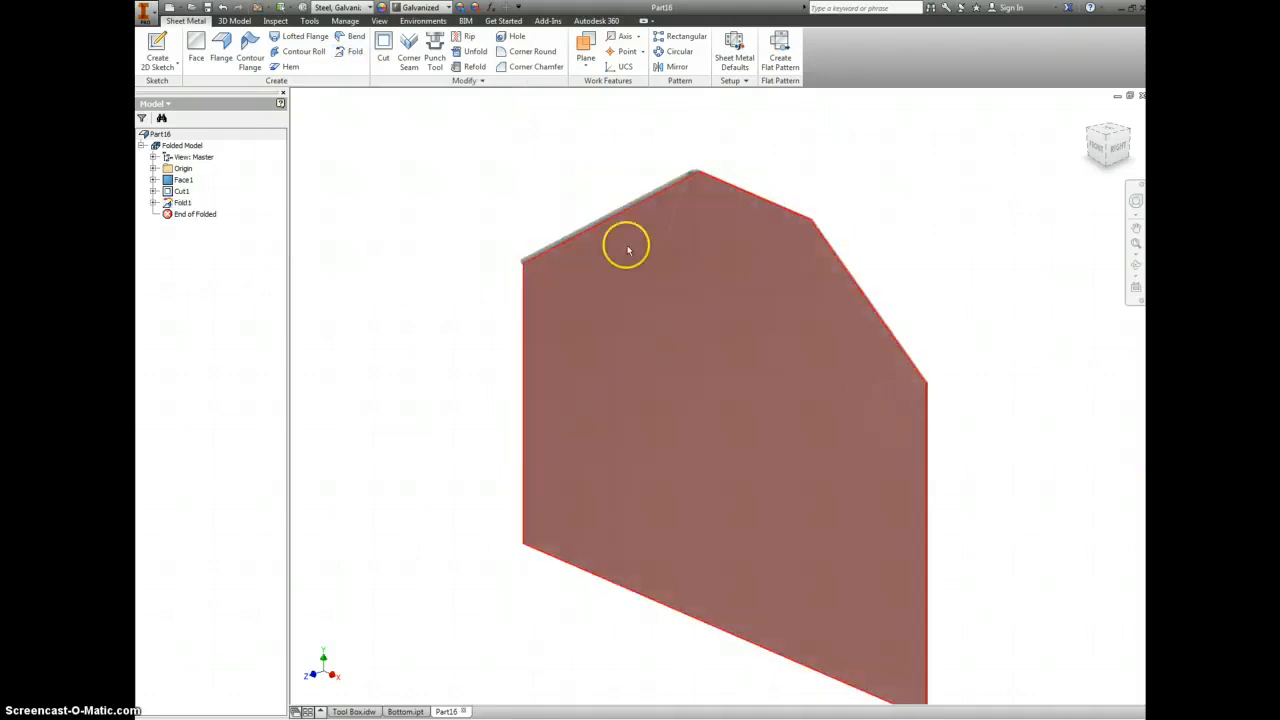
pyautogui.click(155, 202)
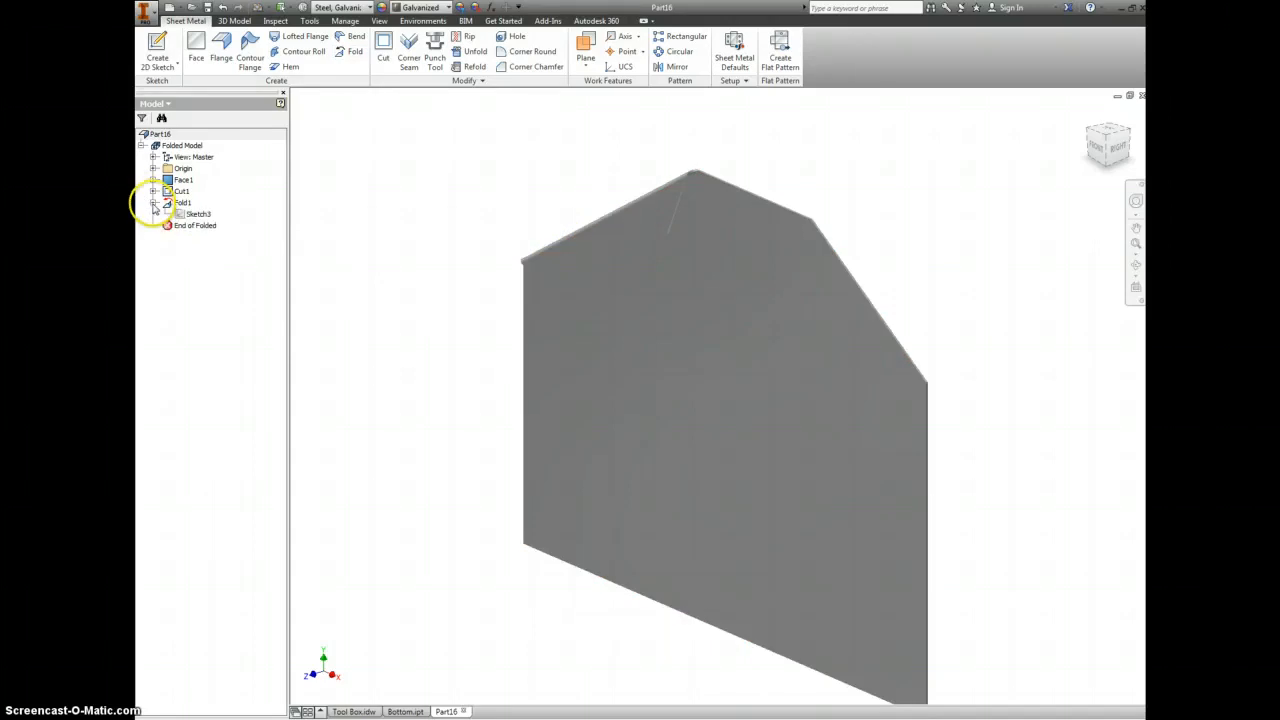
# - Fold the right top flap 180° along its bend line as Fold2 and hide Sketch3
pyautogui.rightClick(182, 202)
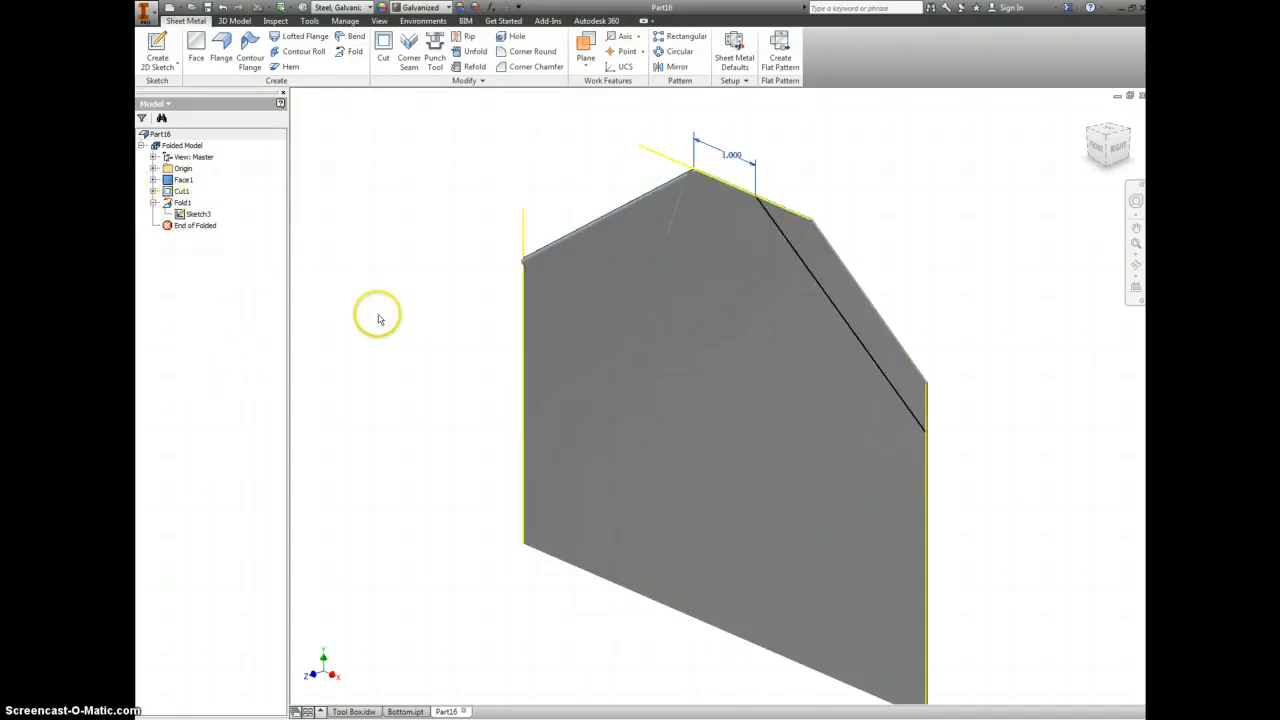
pyautogui.moveTo(529, 117)
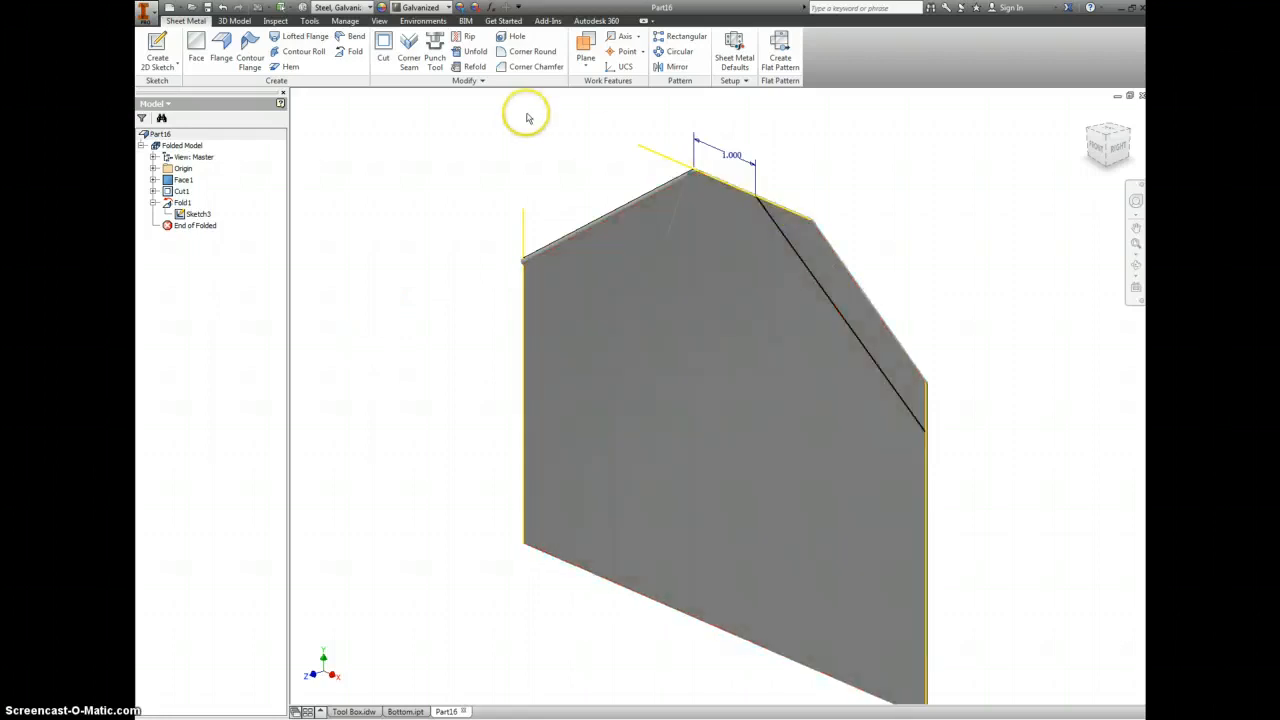
pyautogui.click(353, 51)
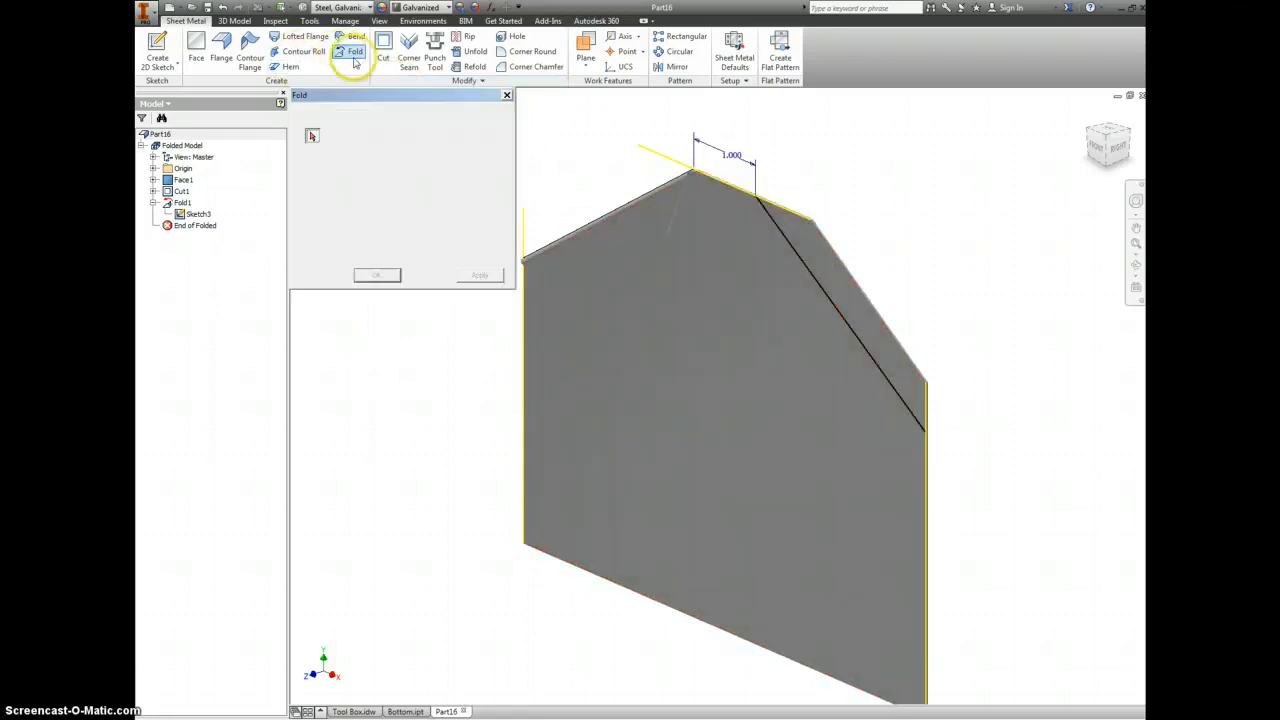
pyautogui.click(810, 297)
pyautogui.write('180')
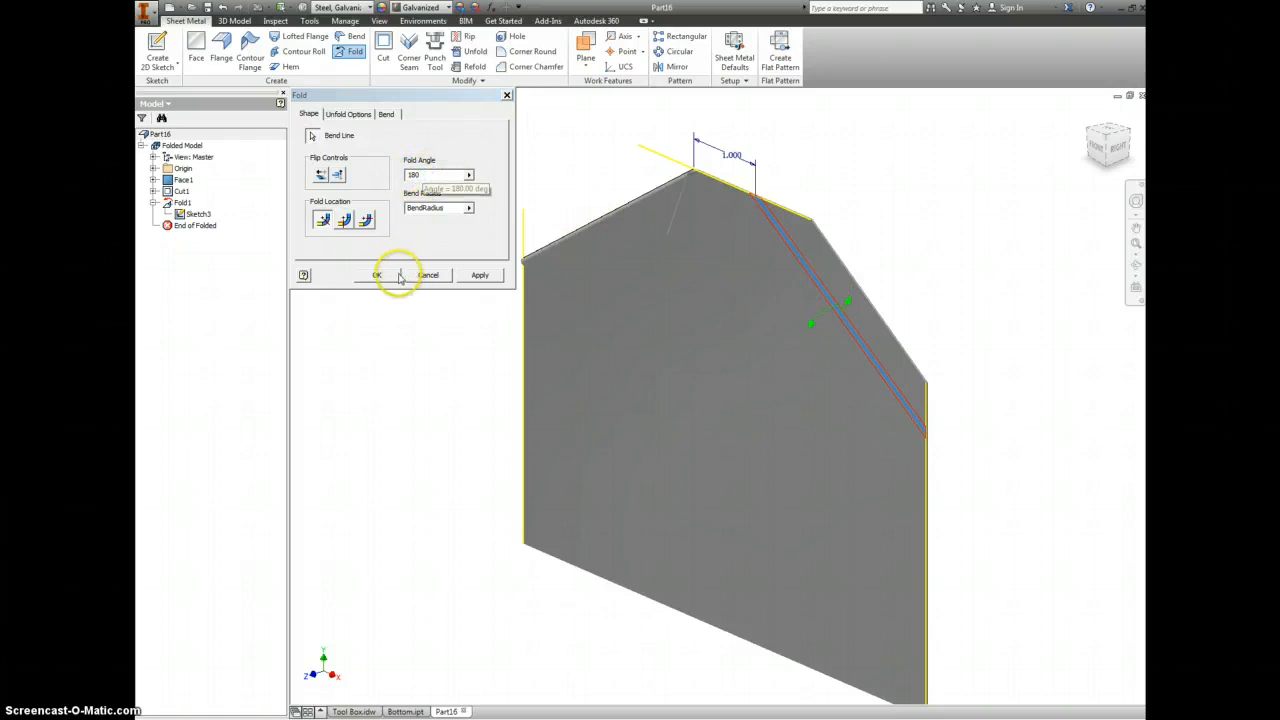
pyautogui.click(378, 275)
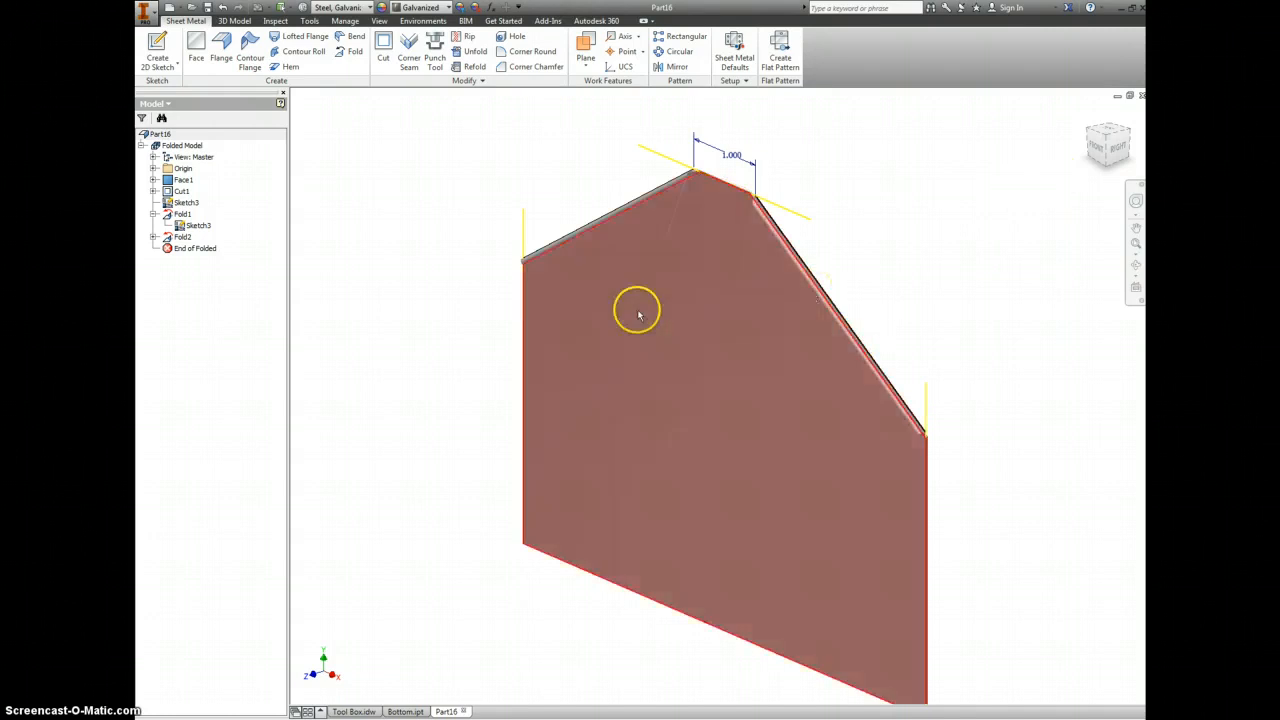
pyautogui.rightClick(196, 225)
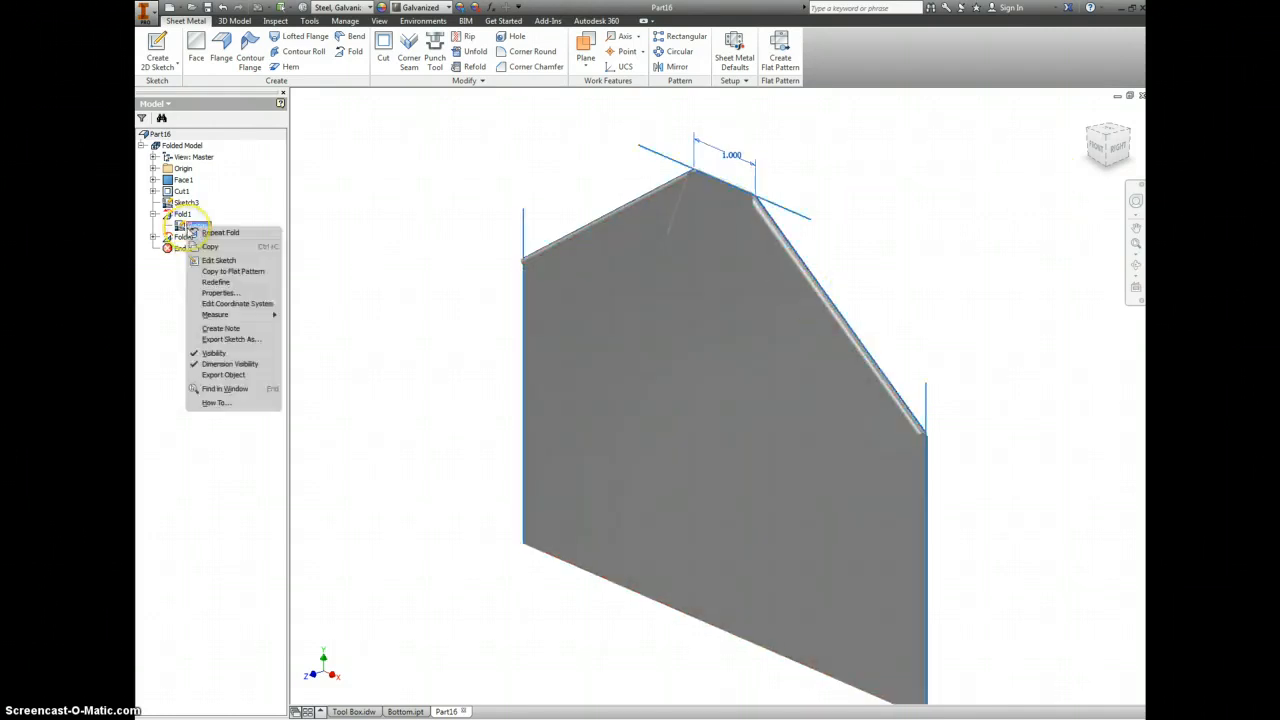
pyautogui.moveTo(214, 353)
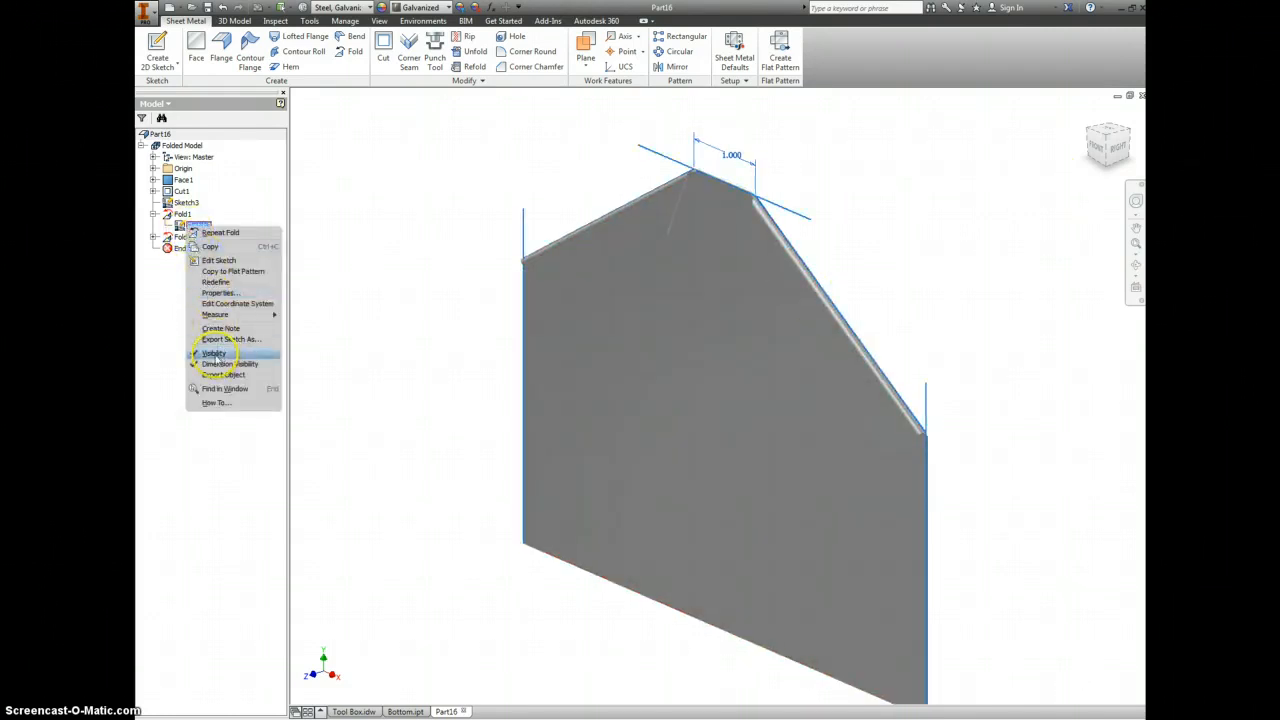
pyautogui.click(213, 353)
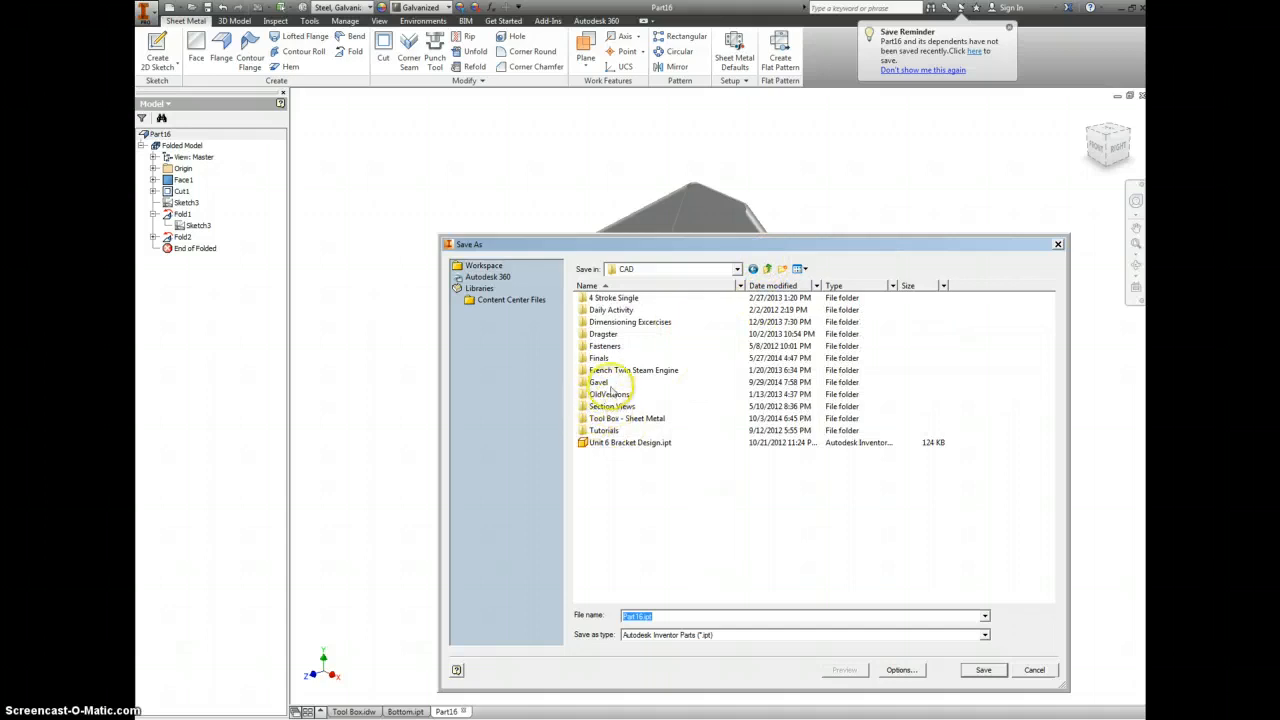
# - Save the part as Side.ipt in the Tool Box - Sheet Metal folder, confirming Yes
pyautogui.doubleClick(627, 418)
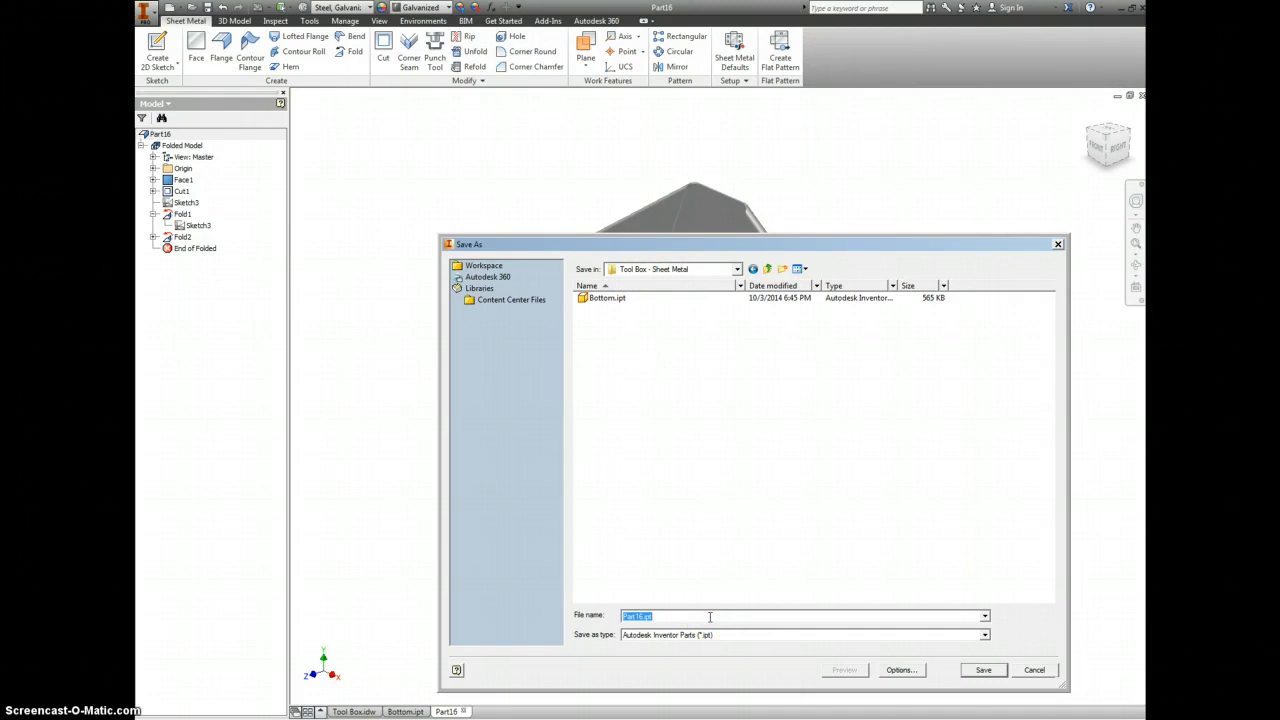
pyautogui.write('Side')
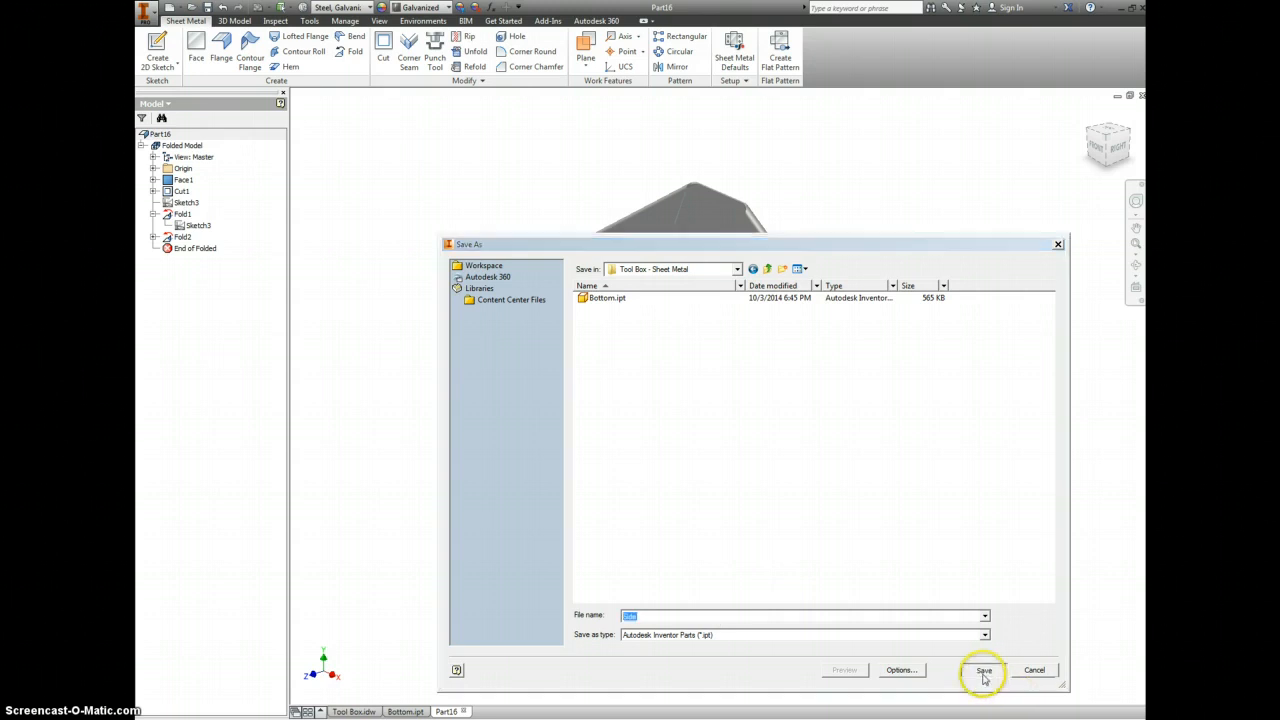
pyautogui.click(983, 669)
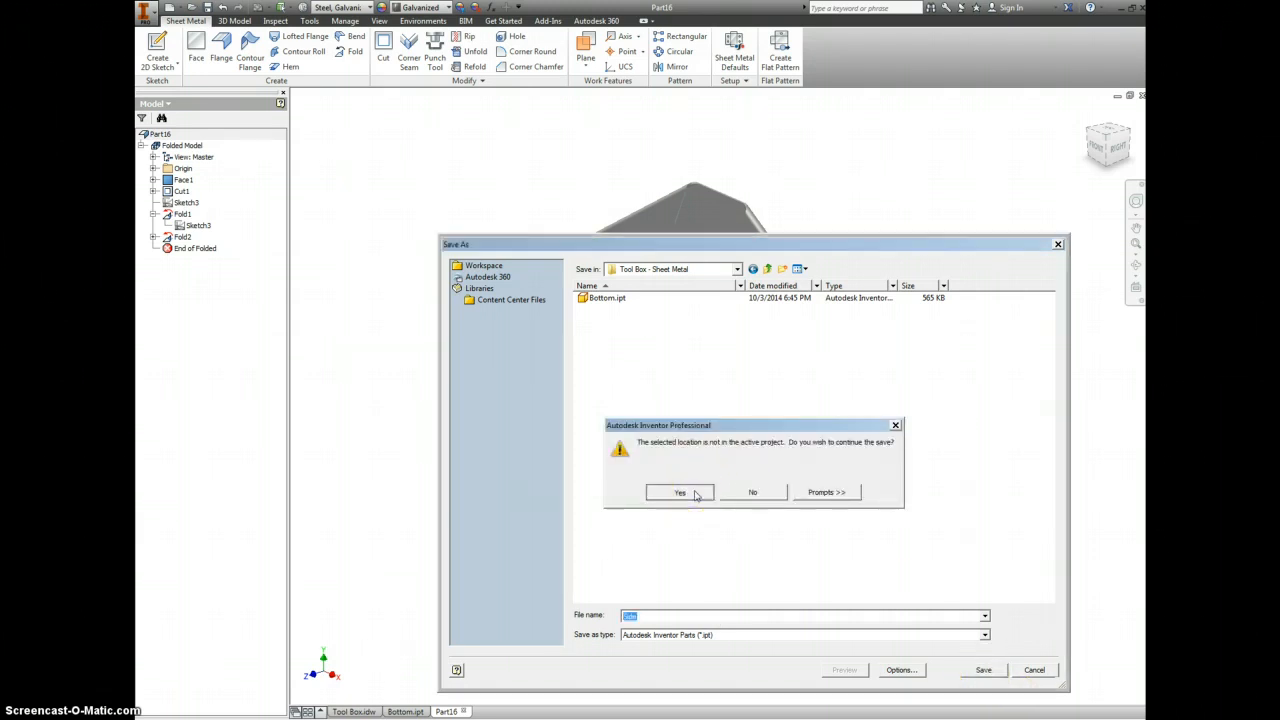
pyautogui.click(679, 492)
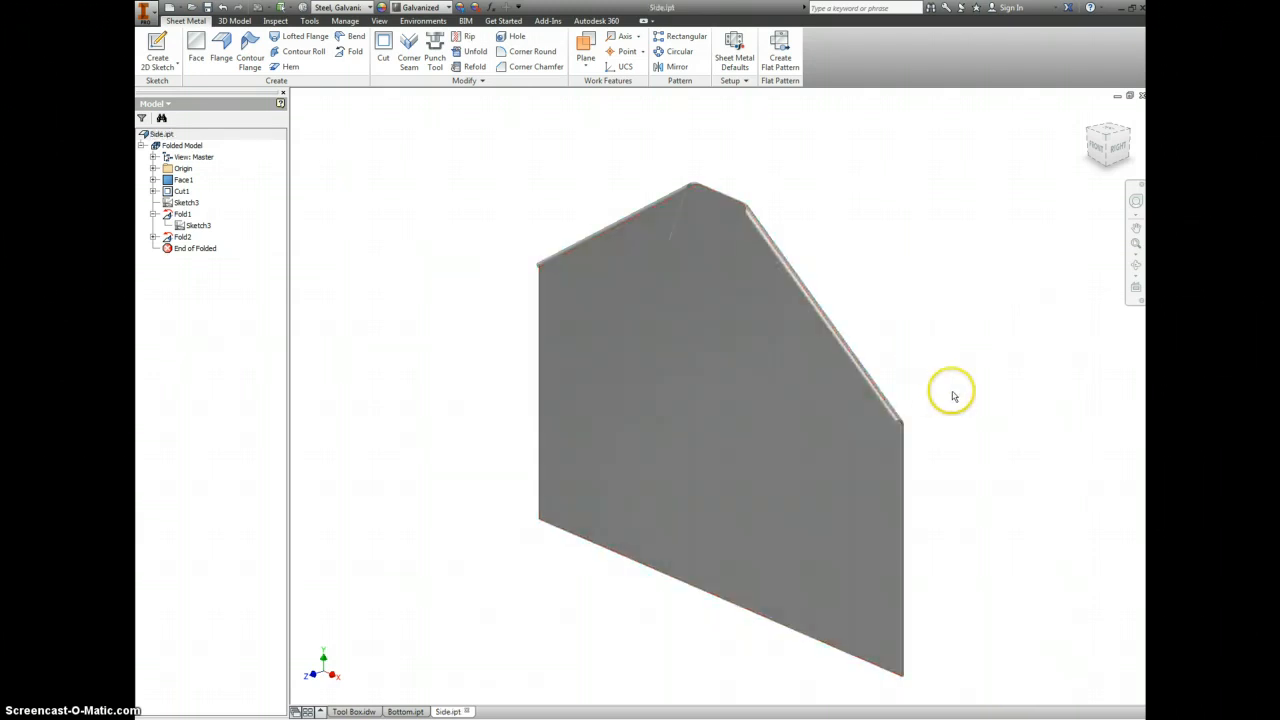